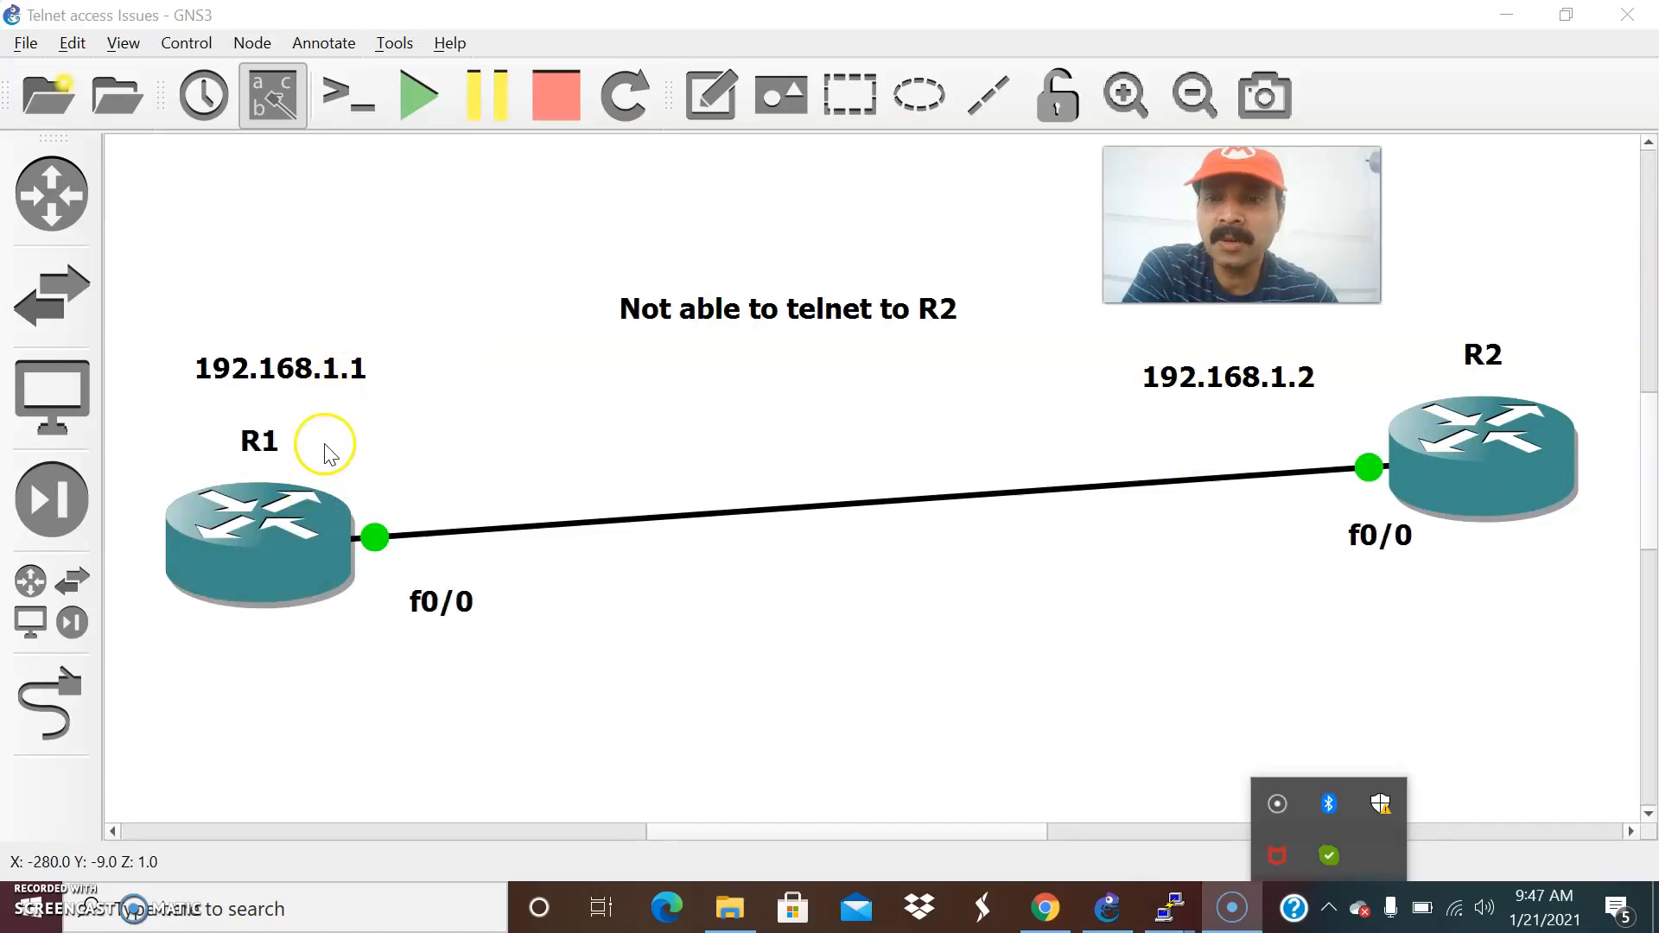
pyautogui.moveTo(1374, 512)
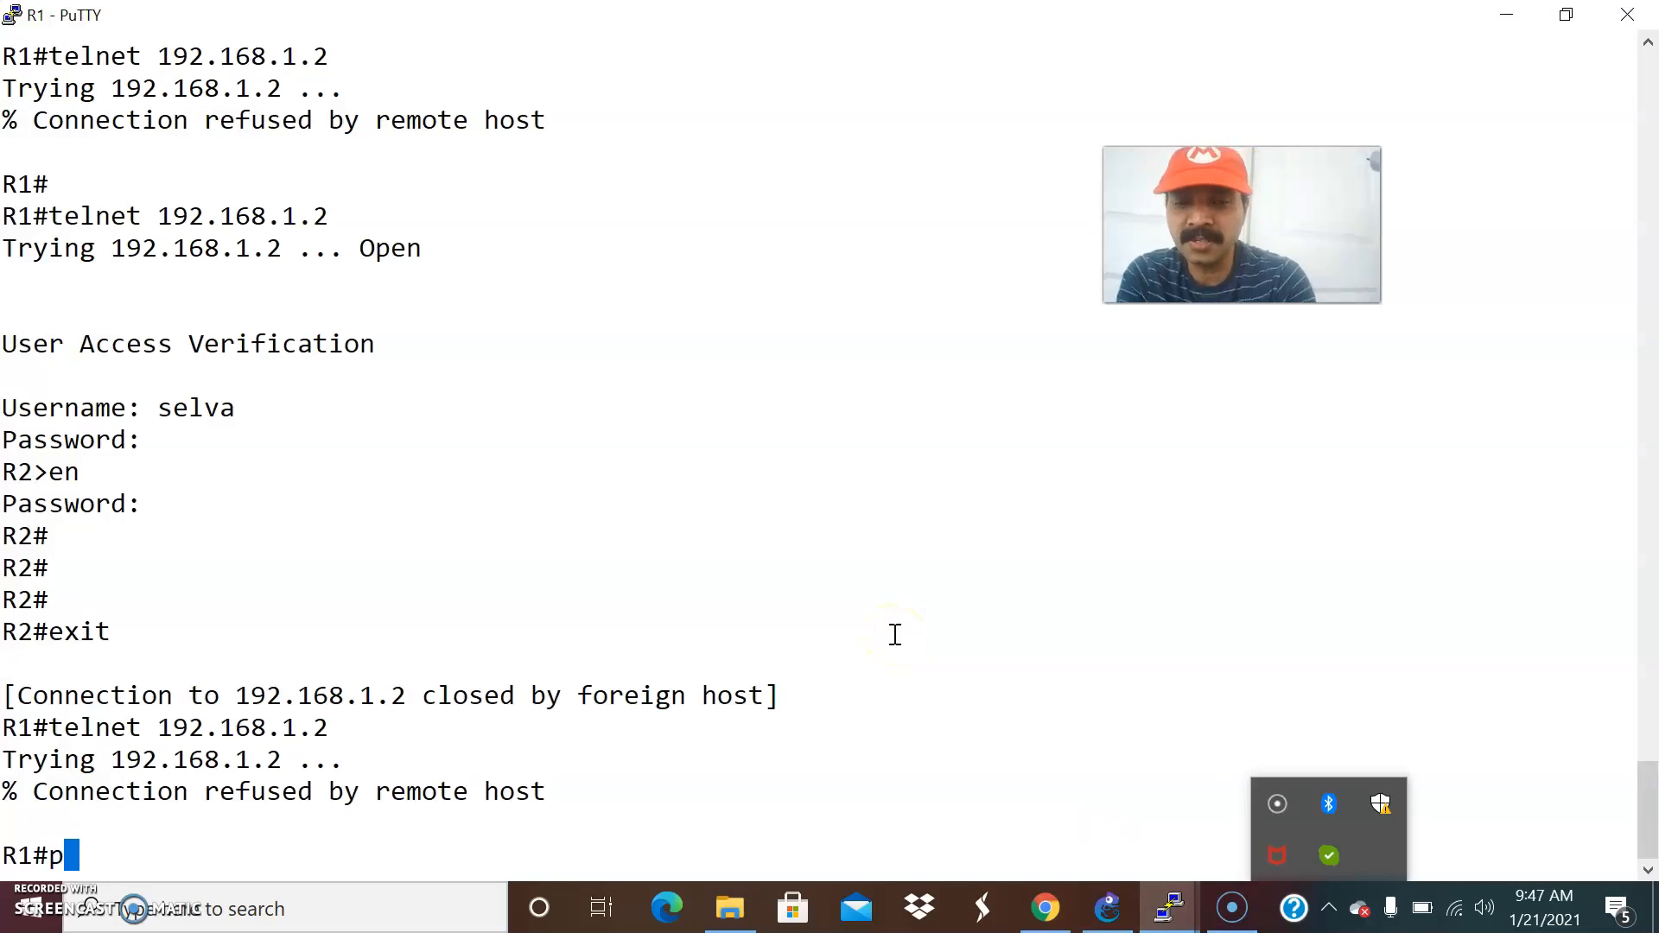
# Ping 192.168.1.1 from R2 and confirm a 100 percent success rate
pyautogui.write('ing 192.168')
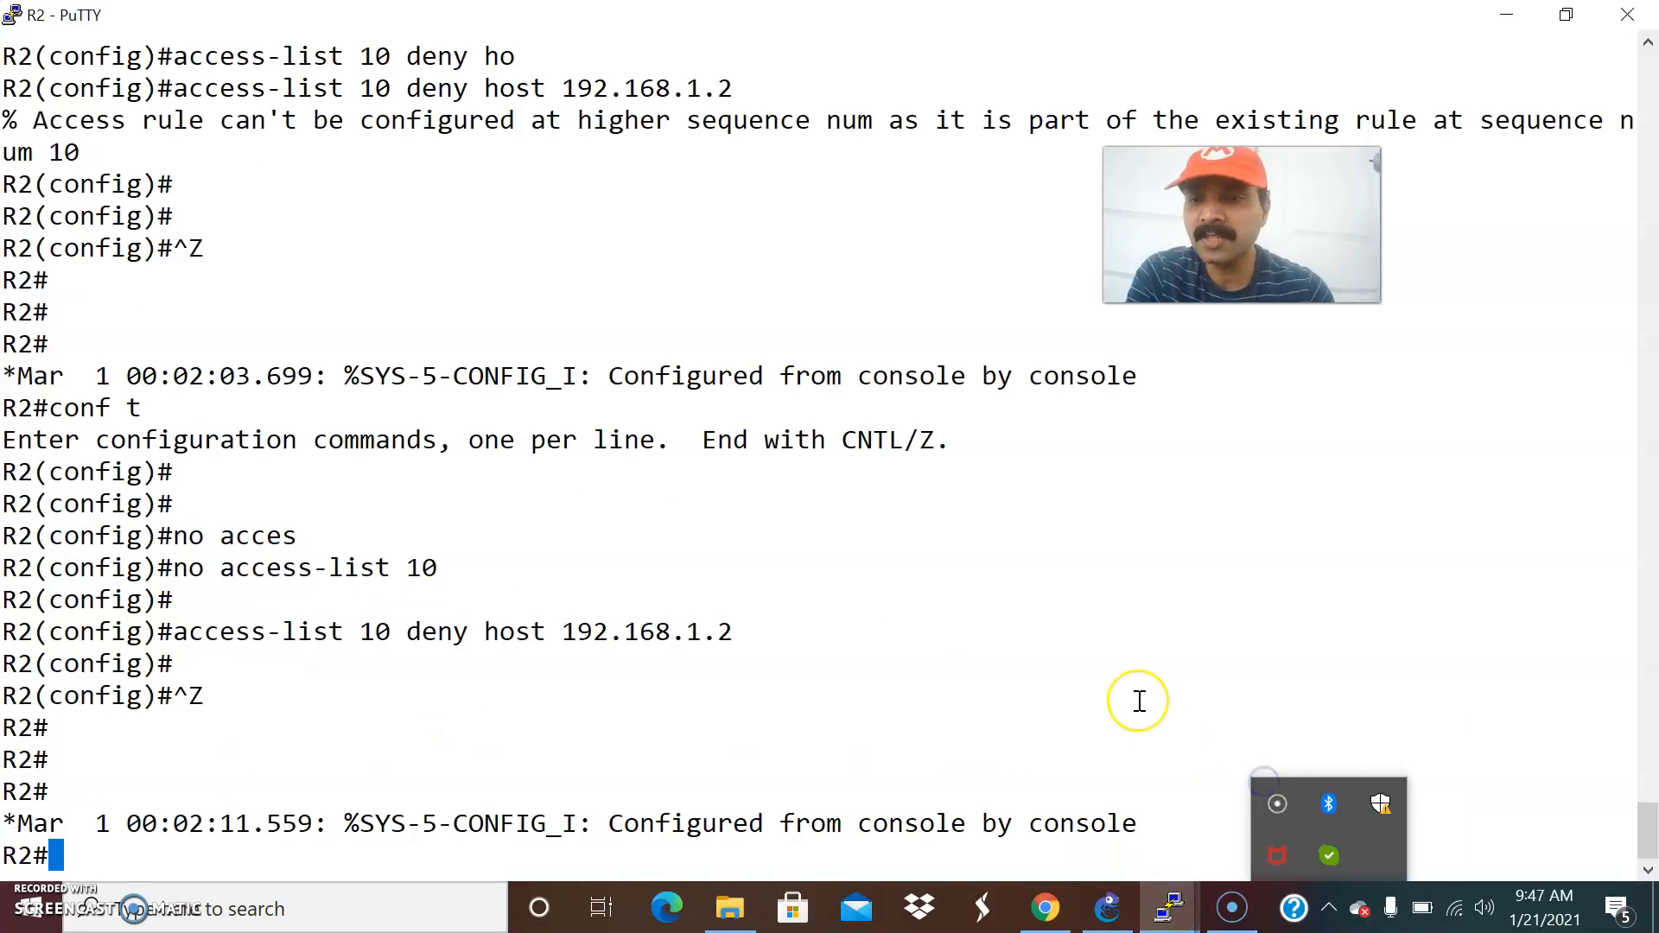
pyautogui.write('ping 192.168.1.1')
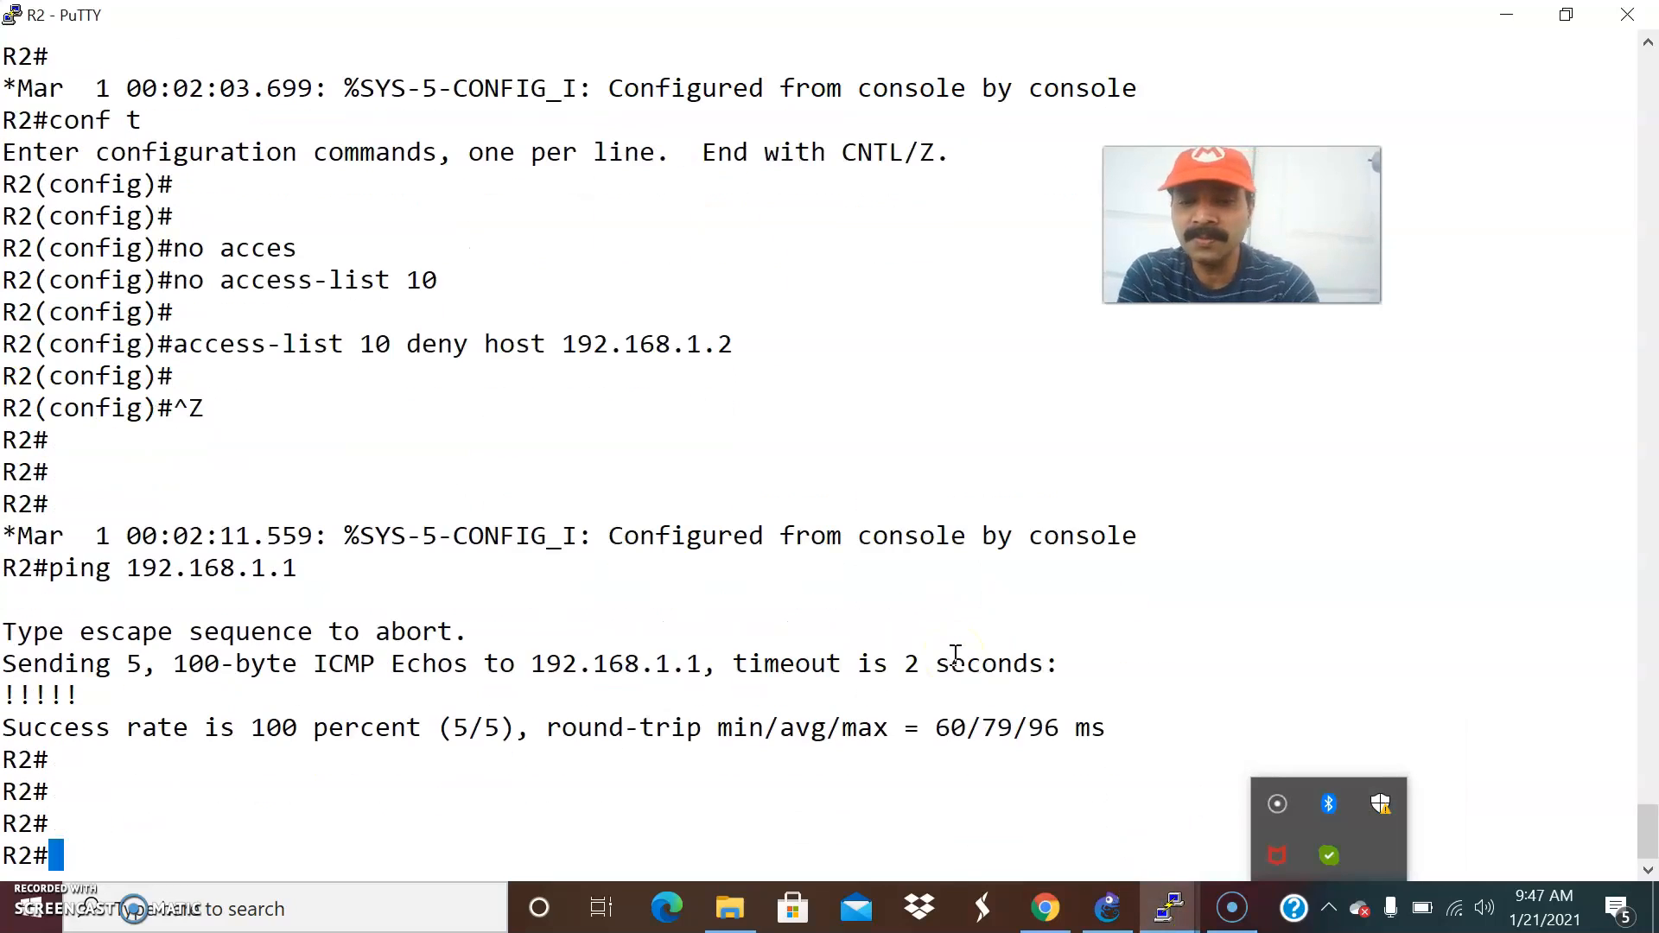
# Filter R2's running config with 'show run | inc access', then bring the GNS3 topology forward
pyautogui.write('show run |')
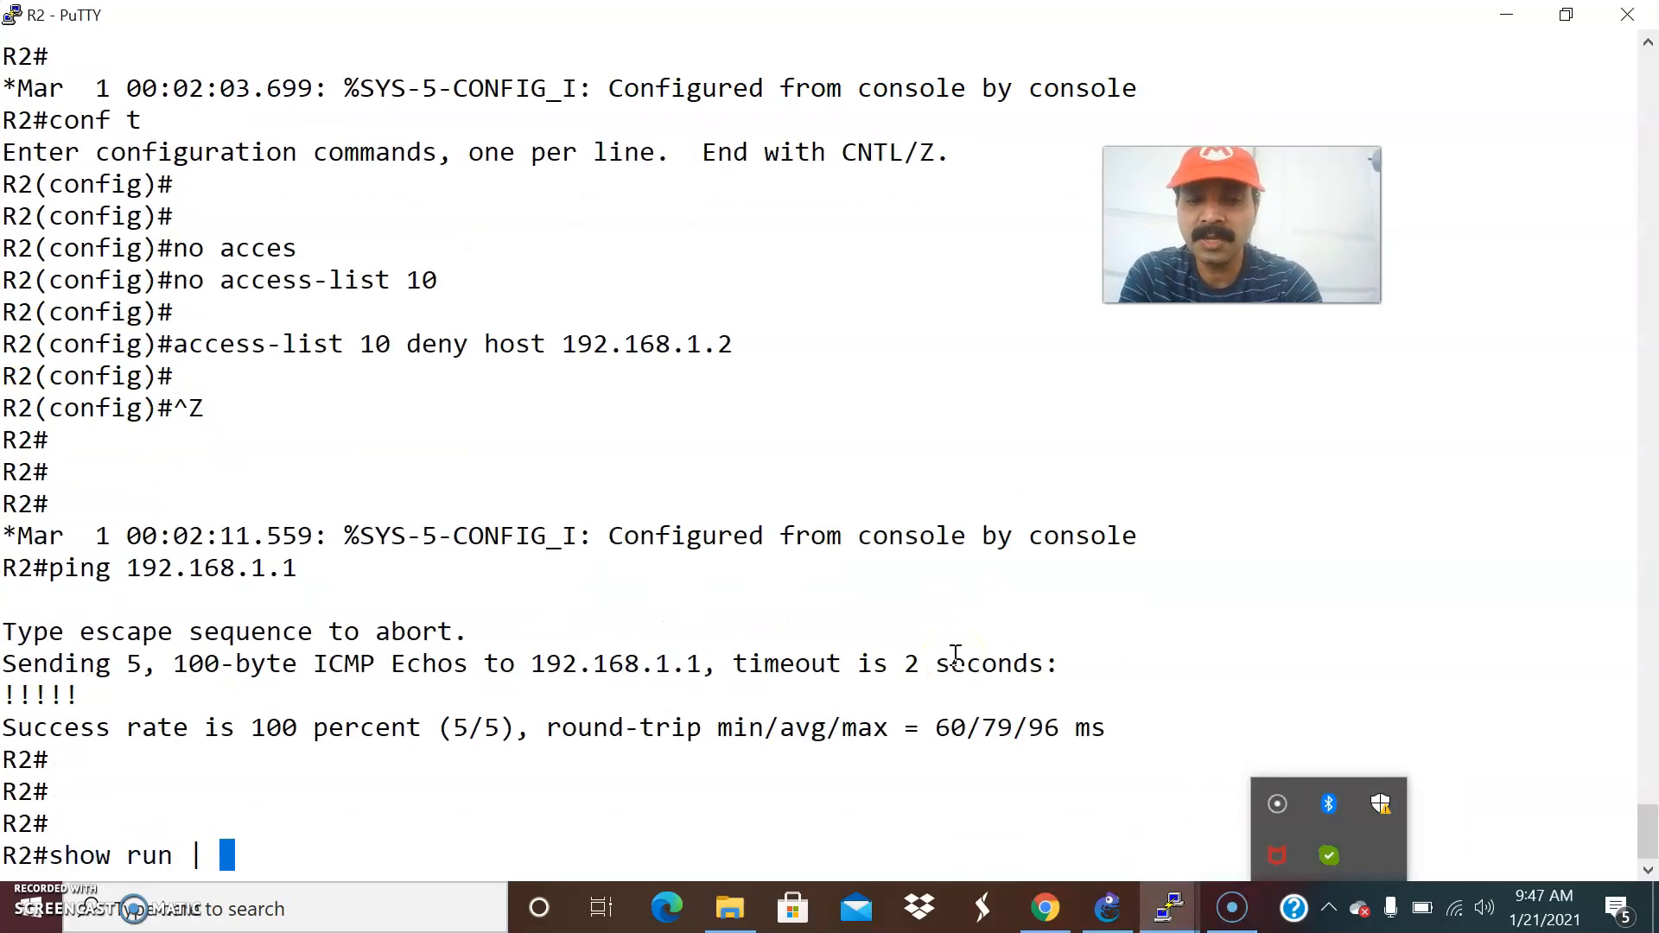
pyautogui.write('inc access')
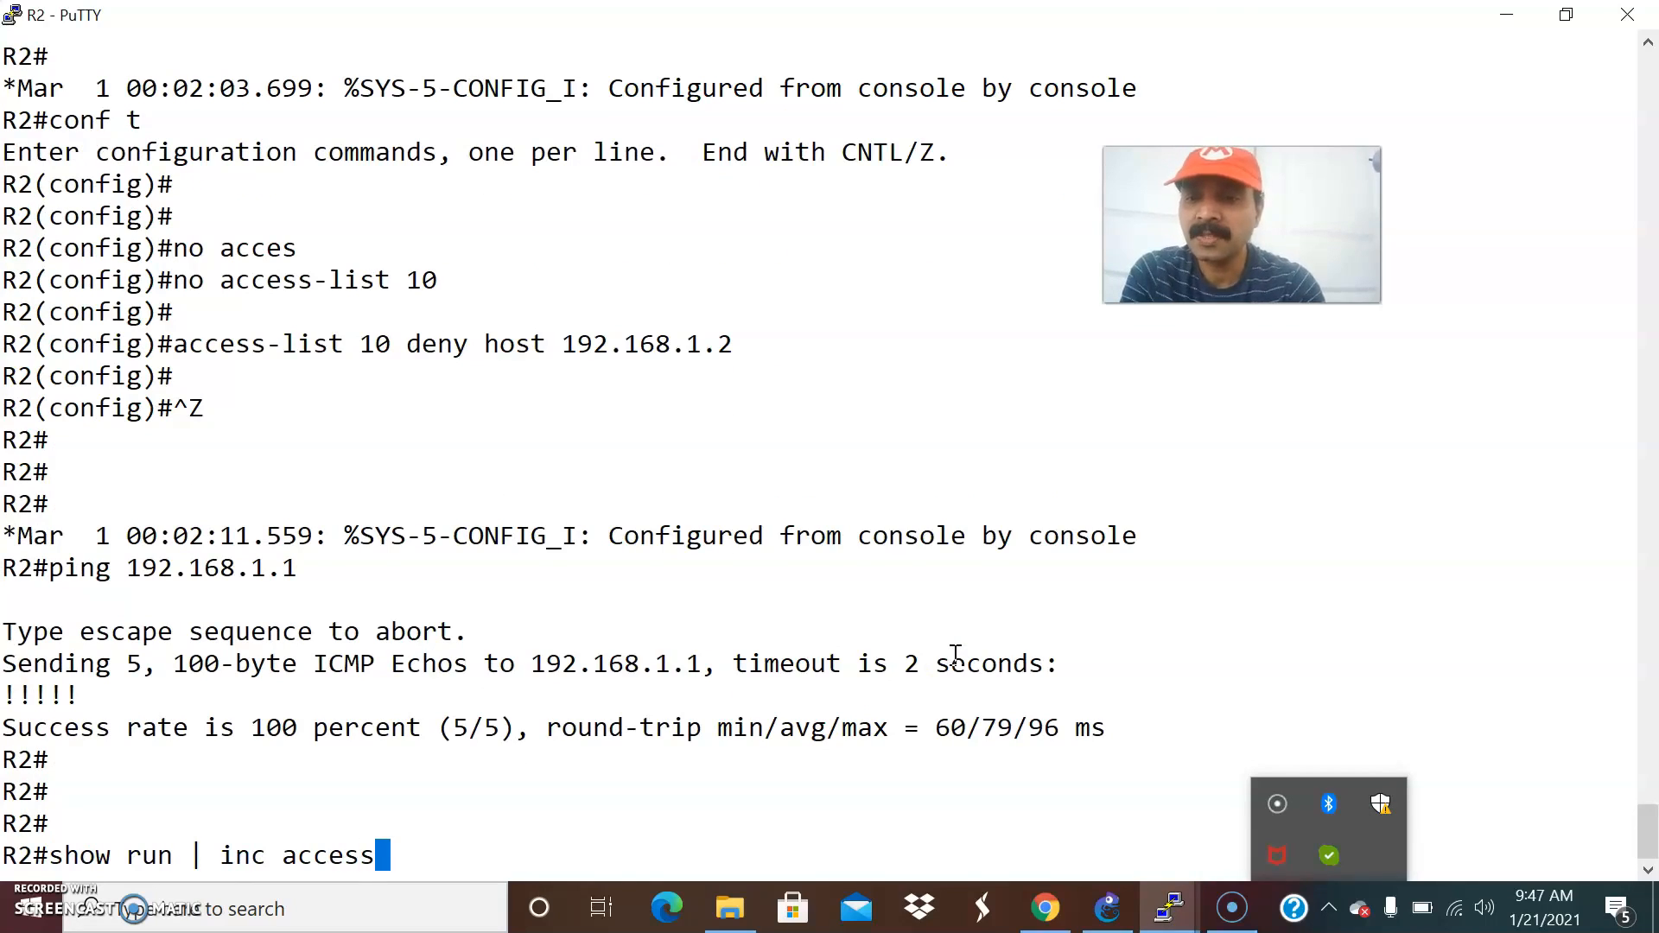
pyautogui.click(1106, 908)
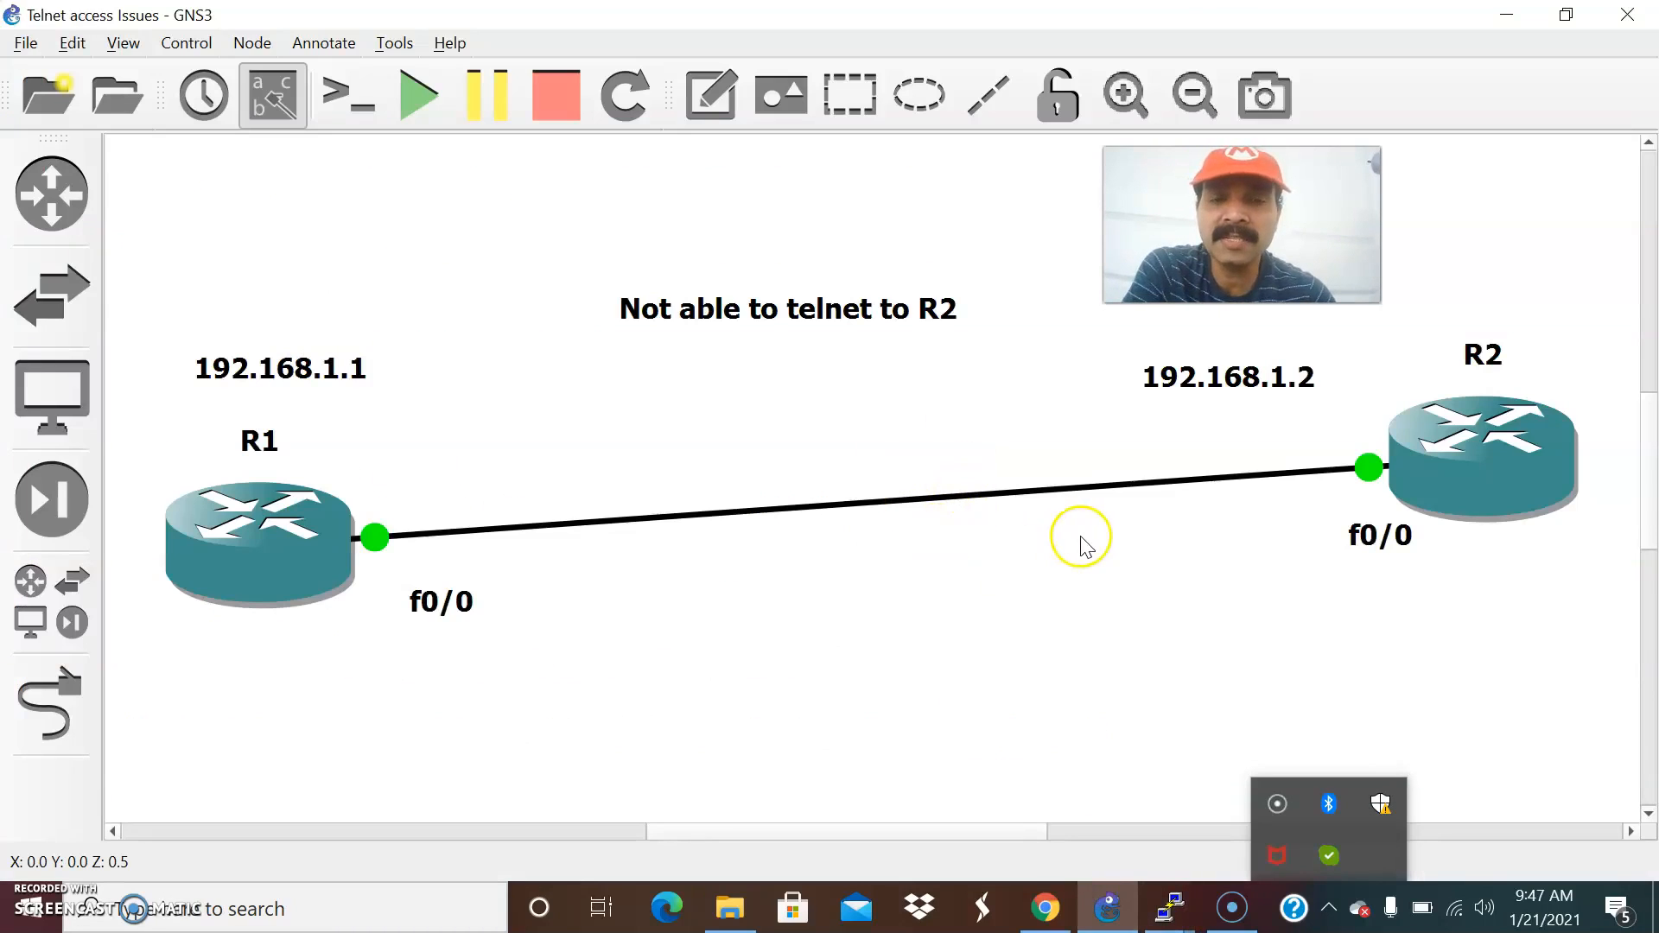
pyautogui.moveTo(800, 518)
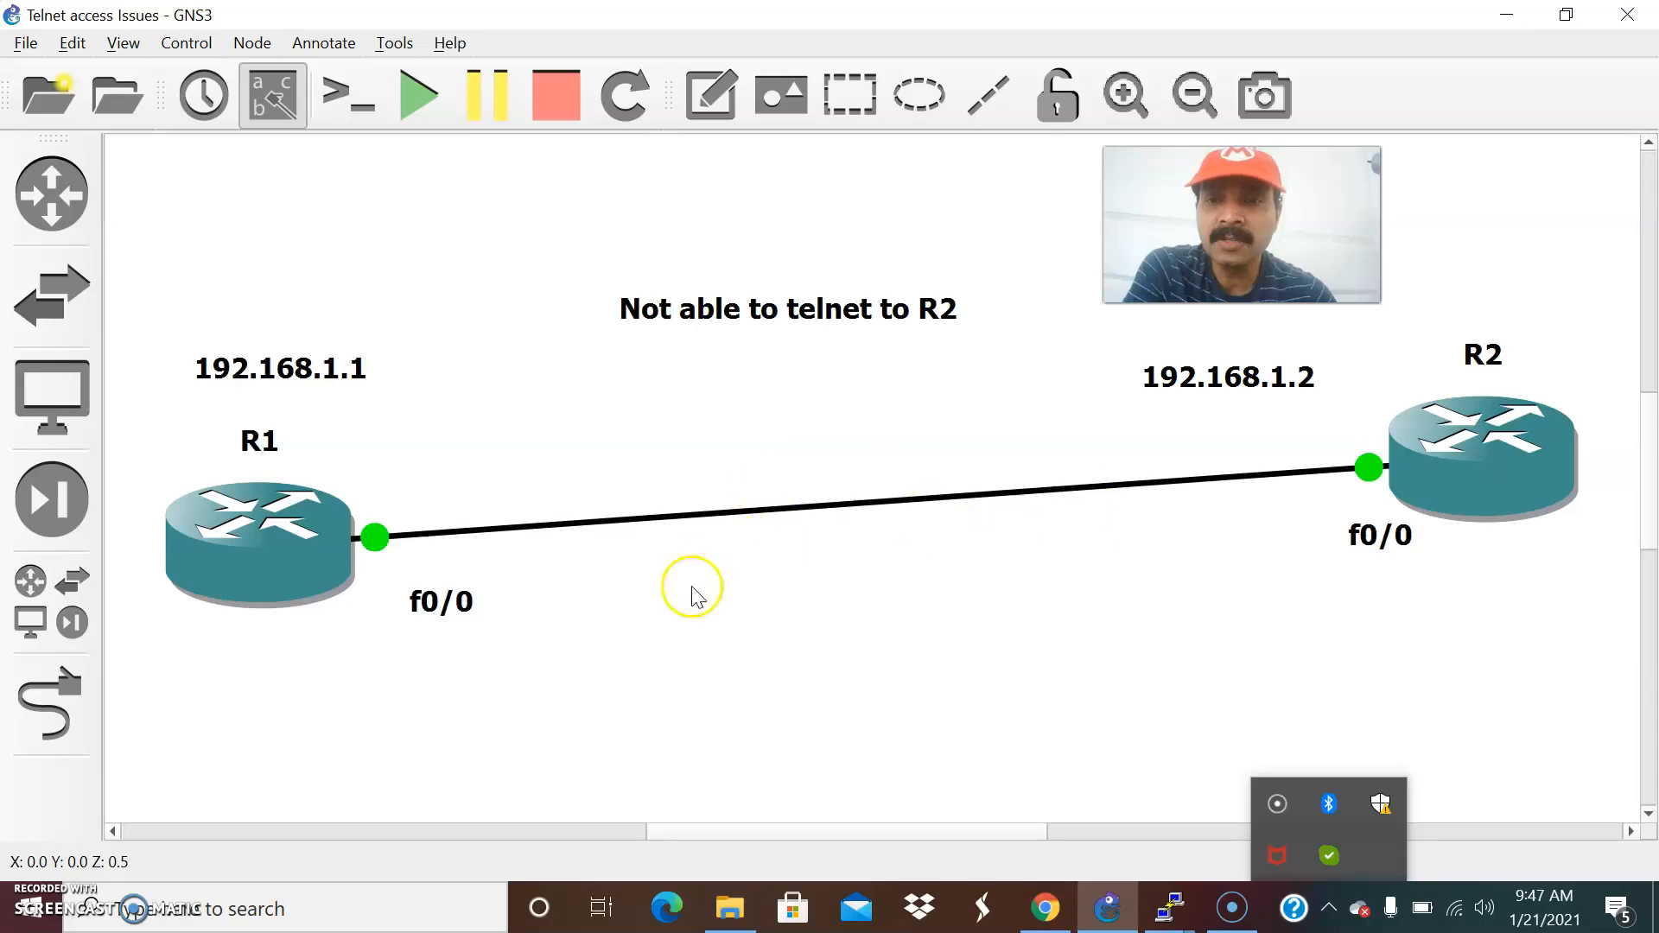
pyautogui.moveTo(1111, 507)
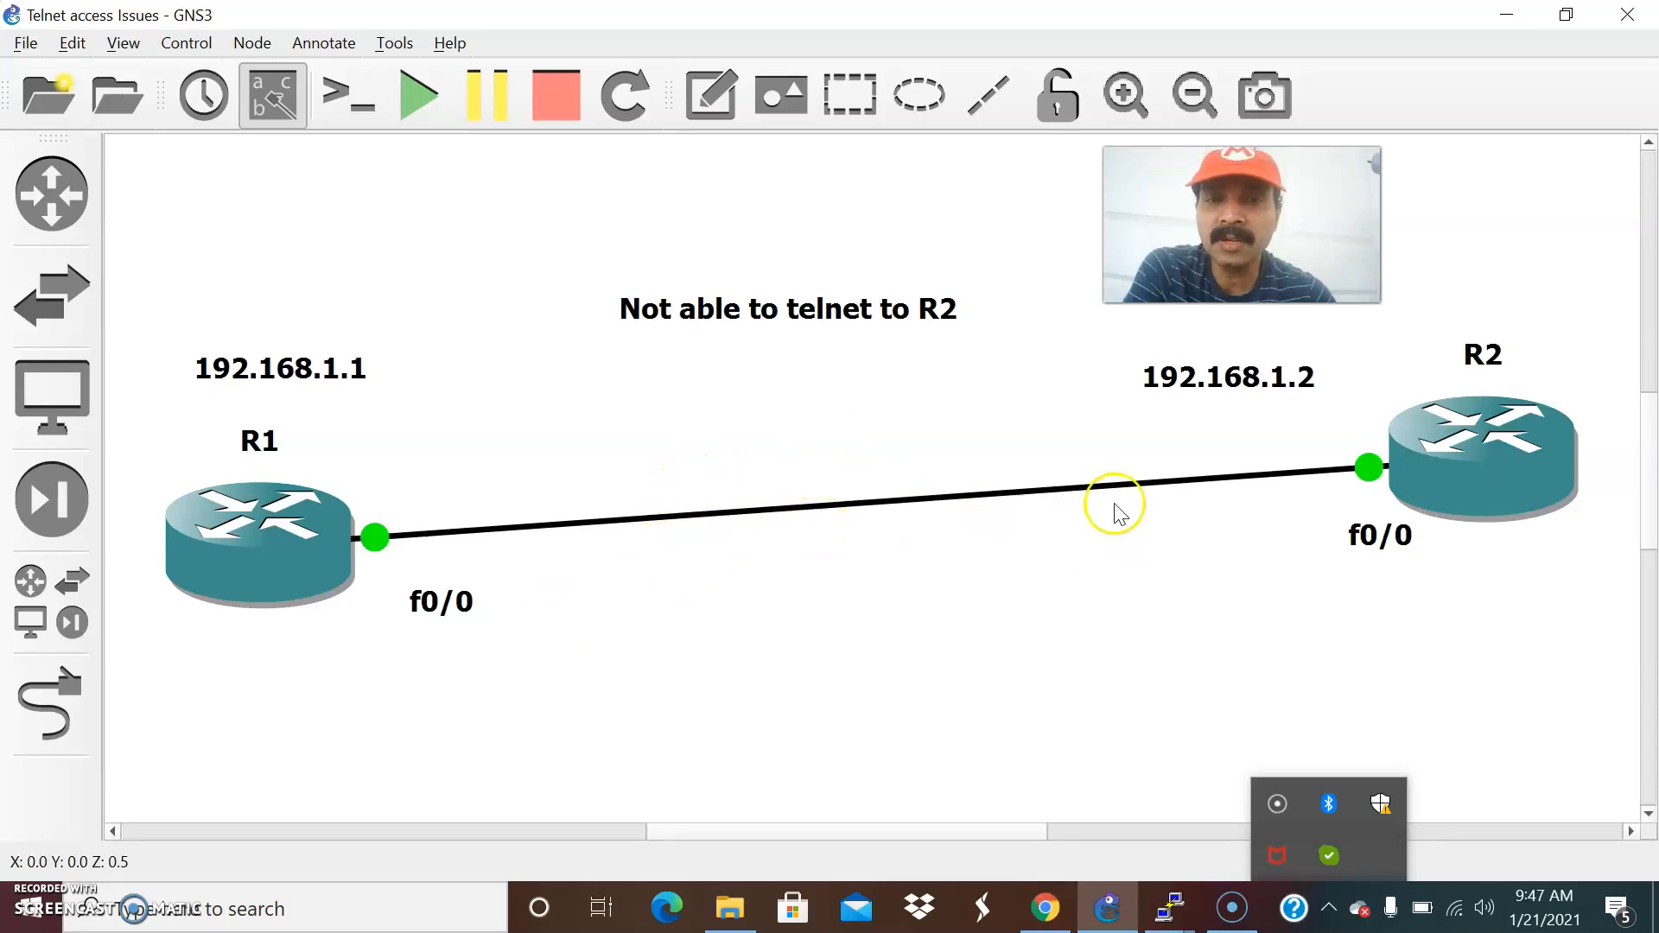
pyautogui.moveTo(945, 550)
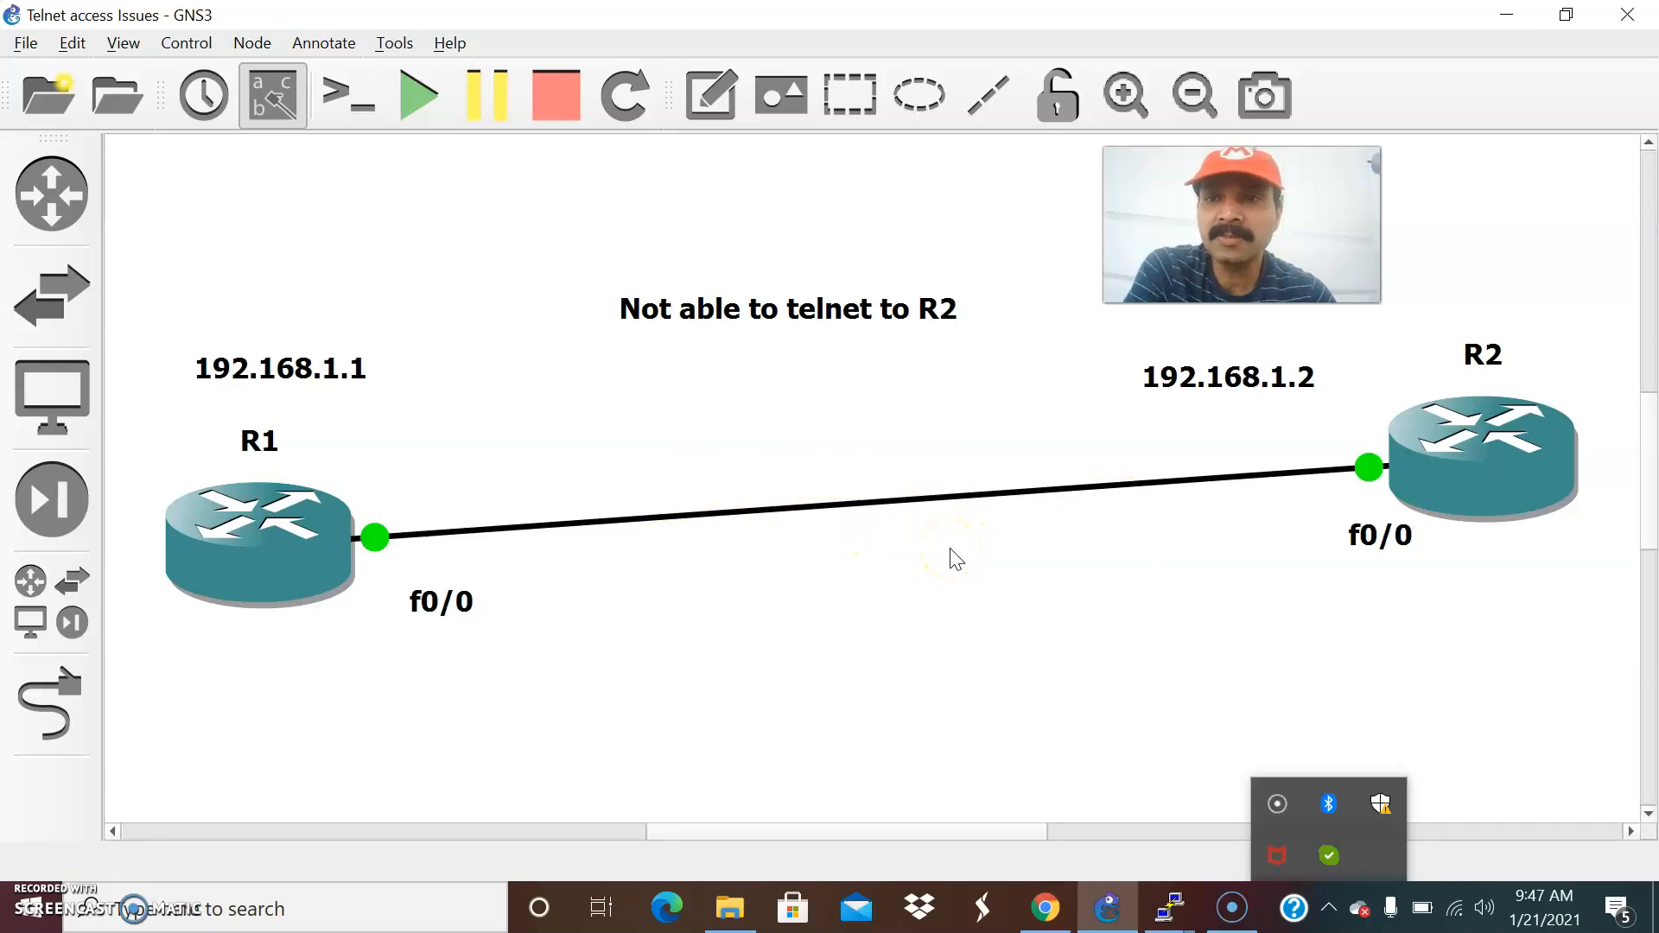
# Start a packet capture on the R1–R2 link so Wireshark opens for it
pyautogui.rightClick(880, 503)
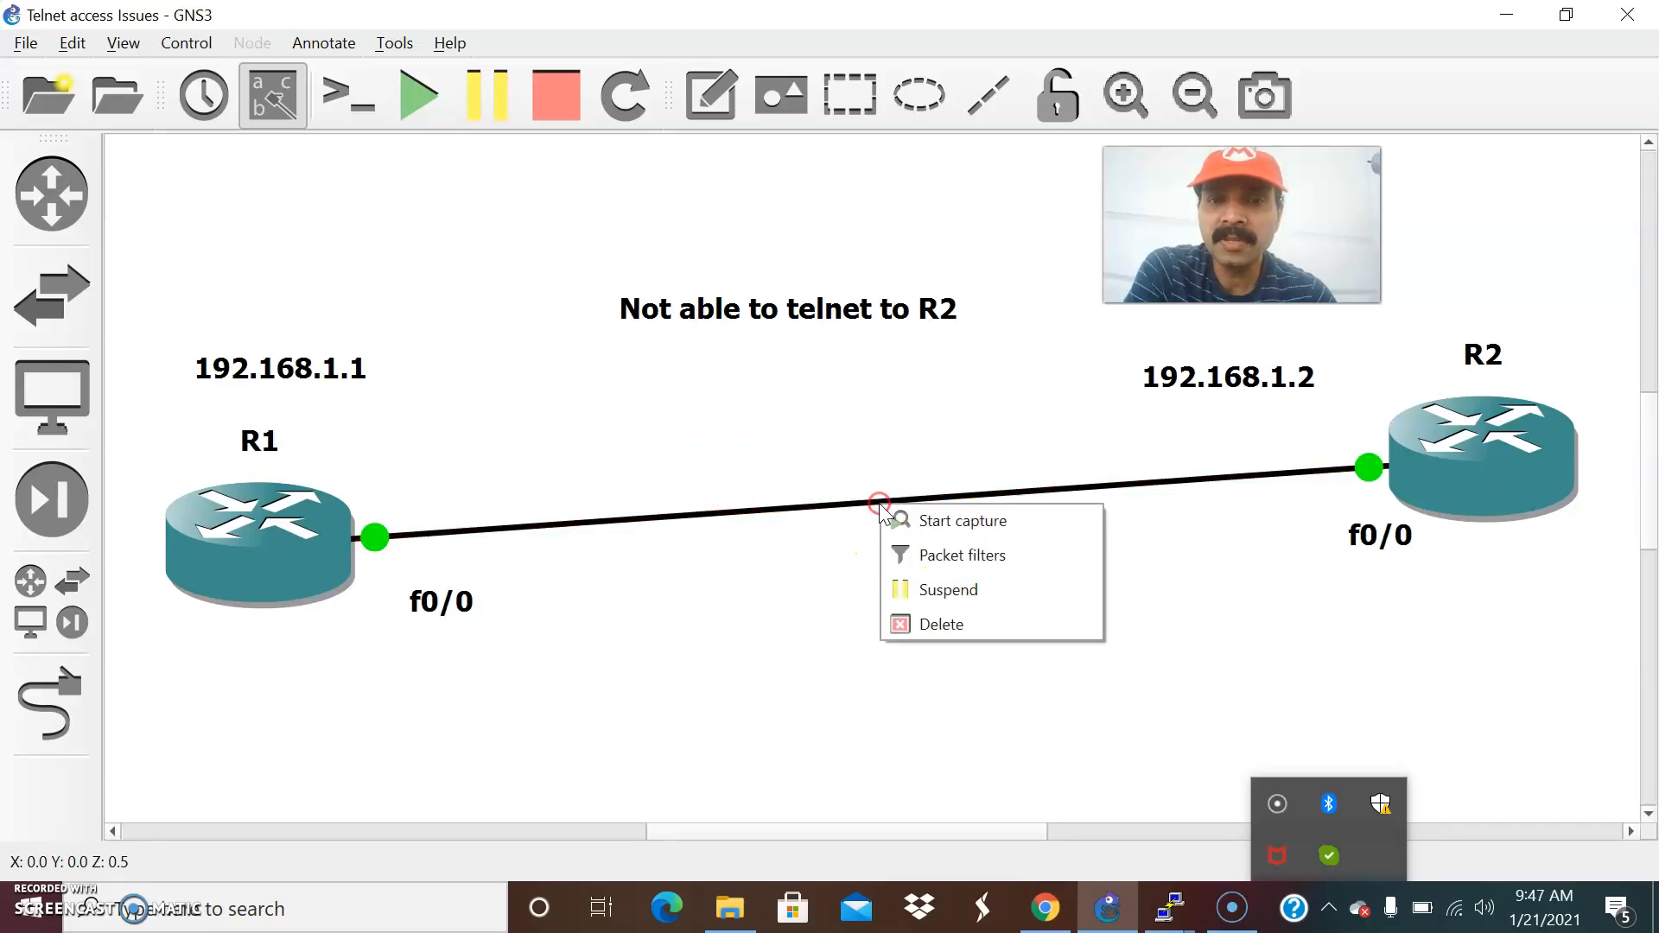
pyautogui.click(963, 520)
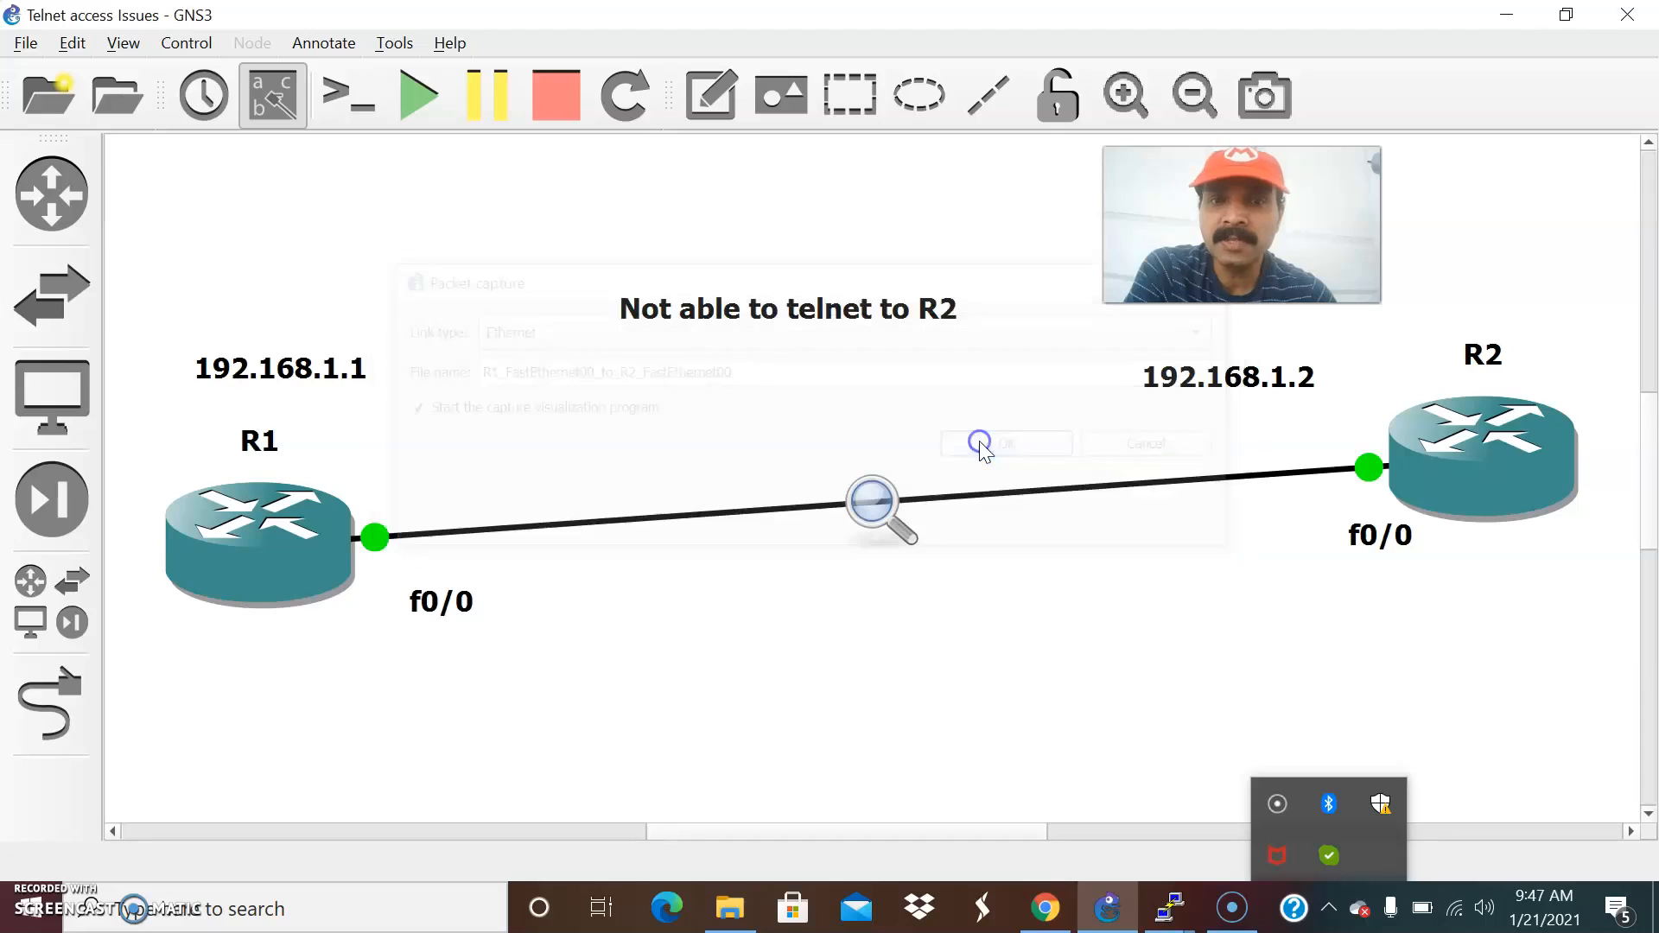
pyautogui.click(1002, 442)
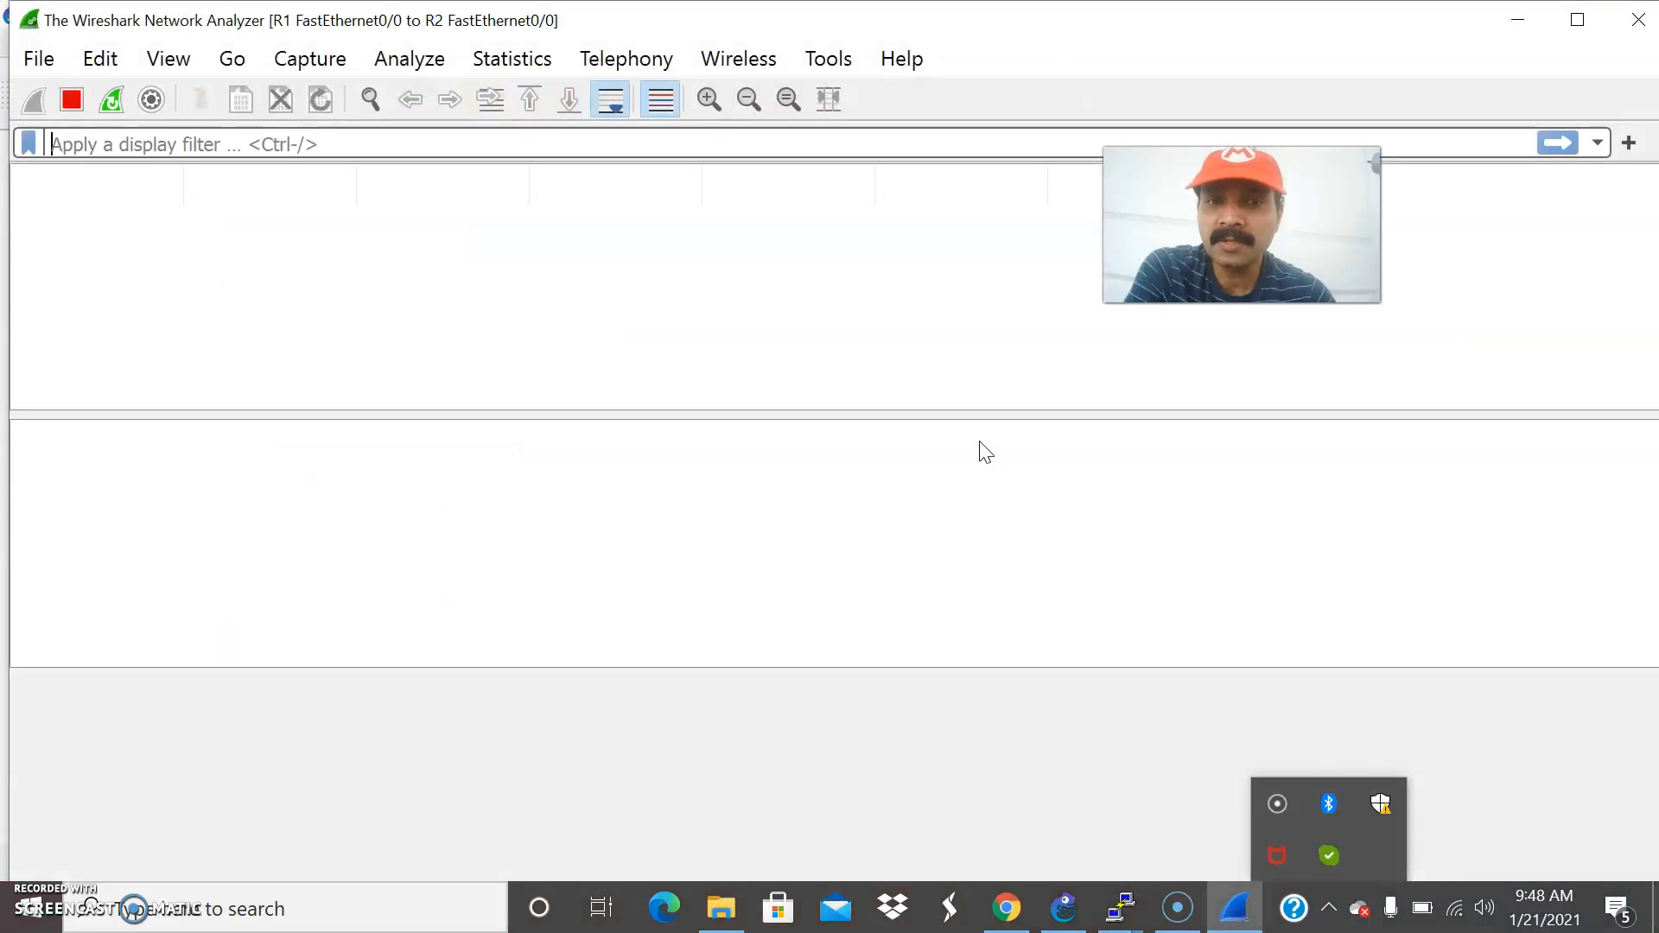
# Review the captured EIGRP hellos and the rejected TCP port 23 exchange between 192.168.1.1 and 192.168.1.2
pyautogui.click(111, 100)
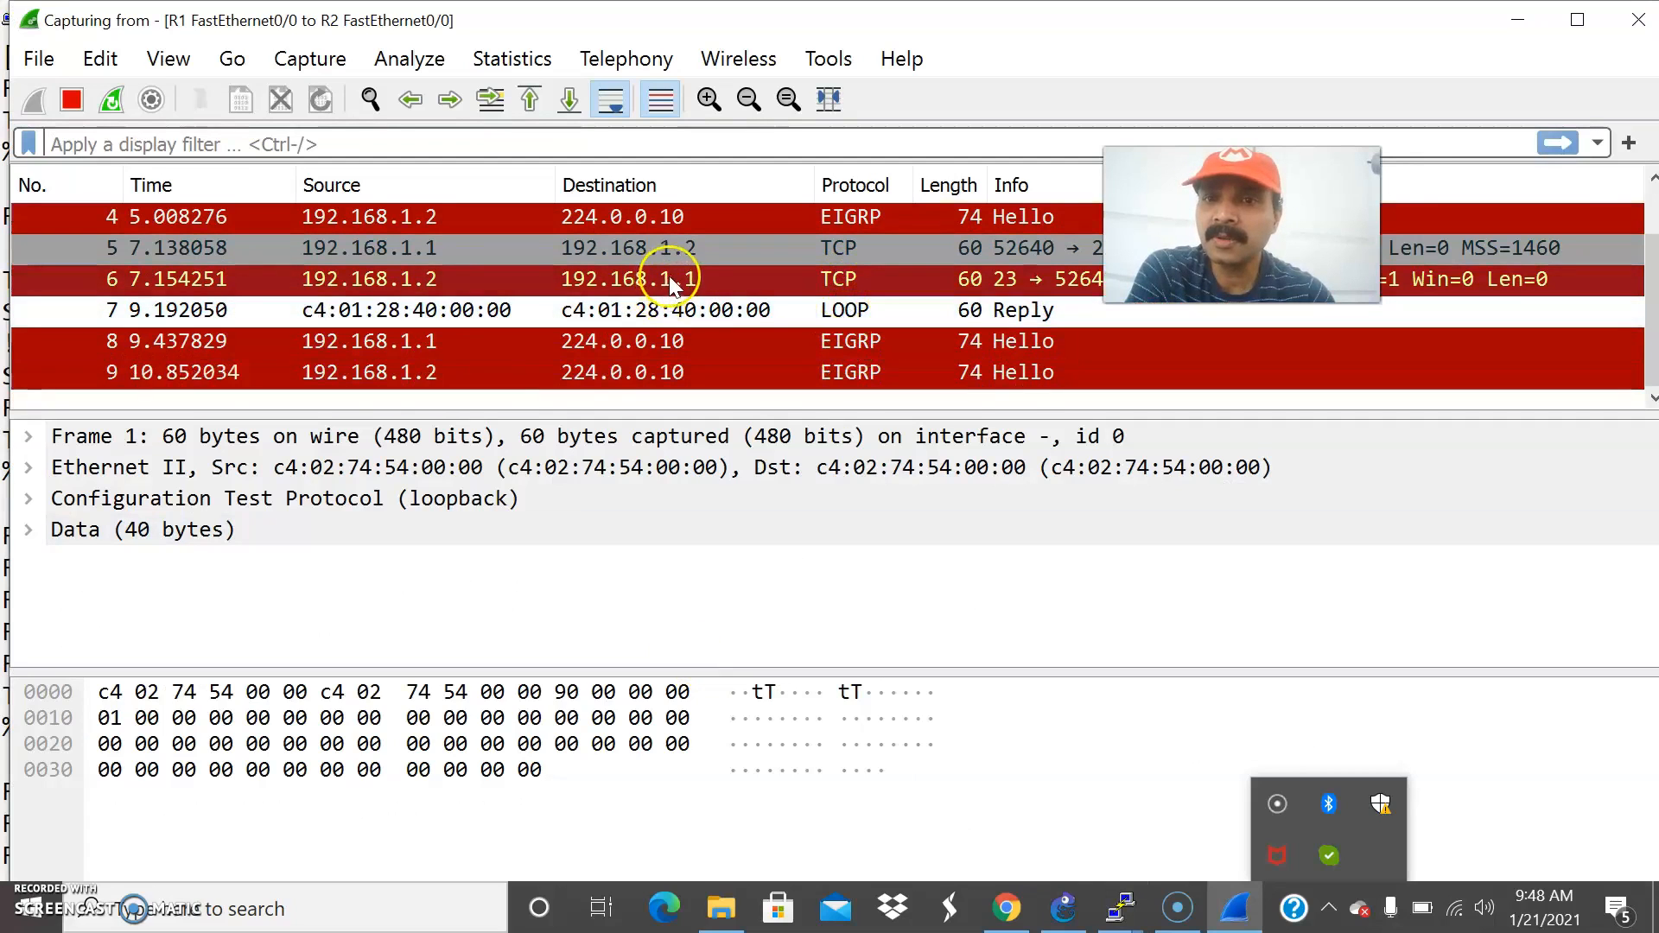
pyautogui.scroll(-3)
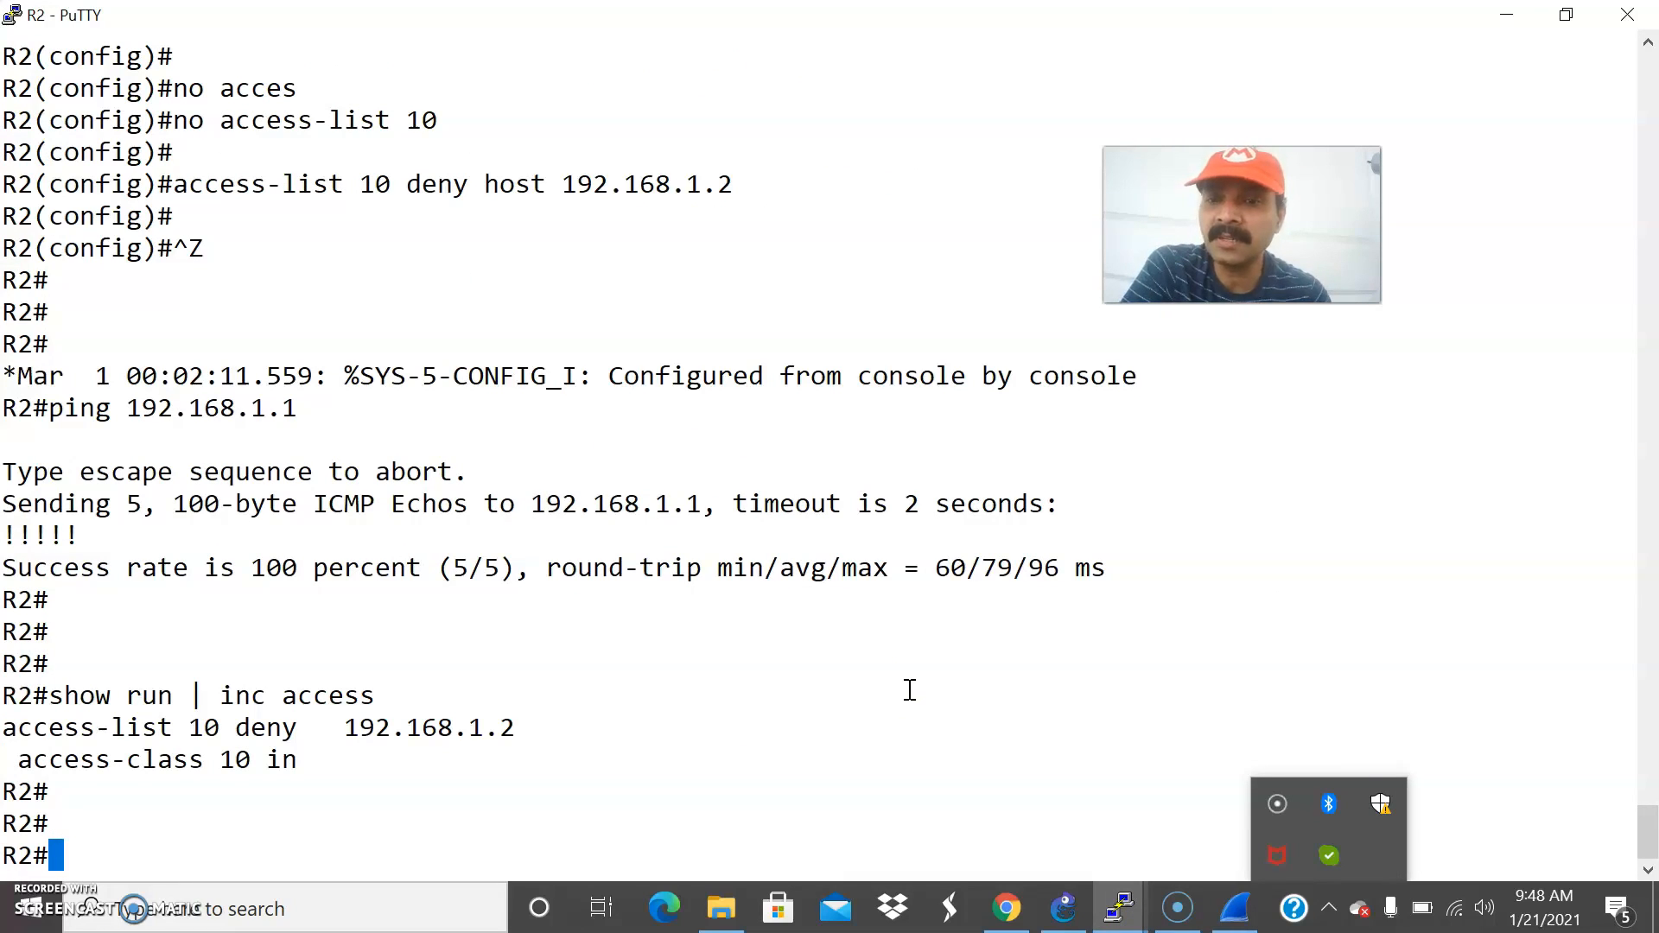
# Return to R2's PuTTY console via the GNS3 topology window
pyautogui.click(1061, 908)
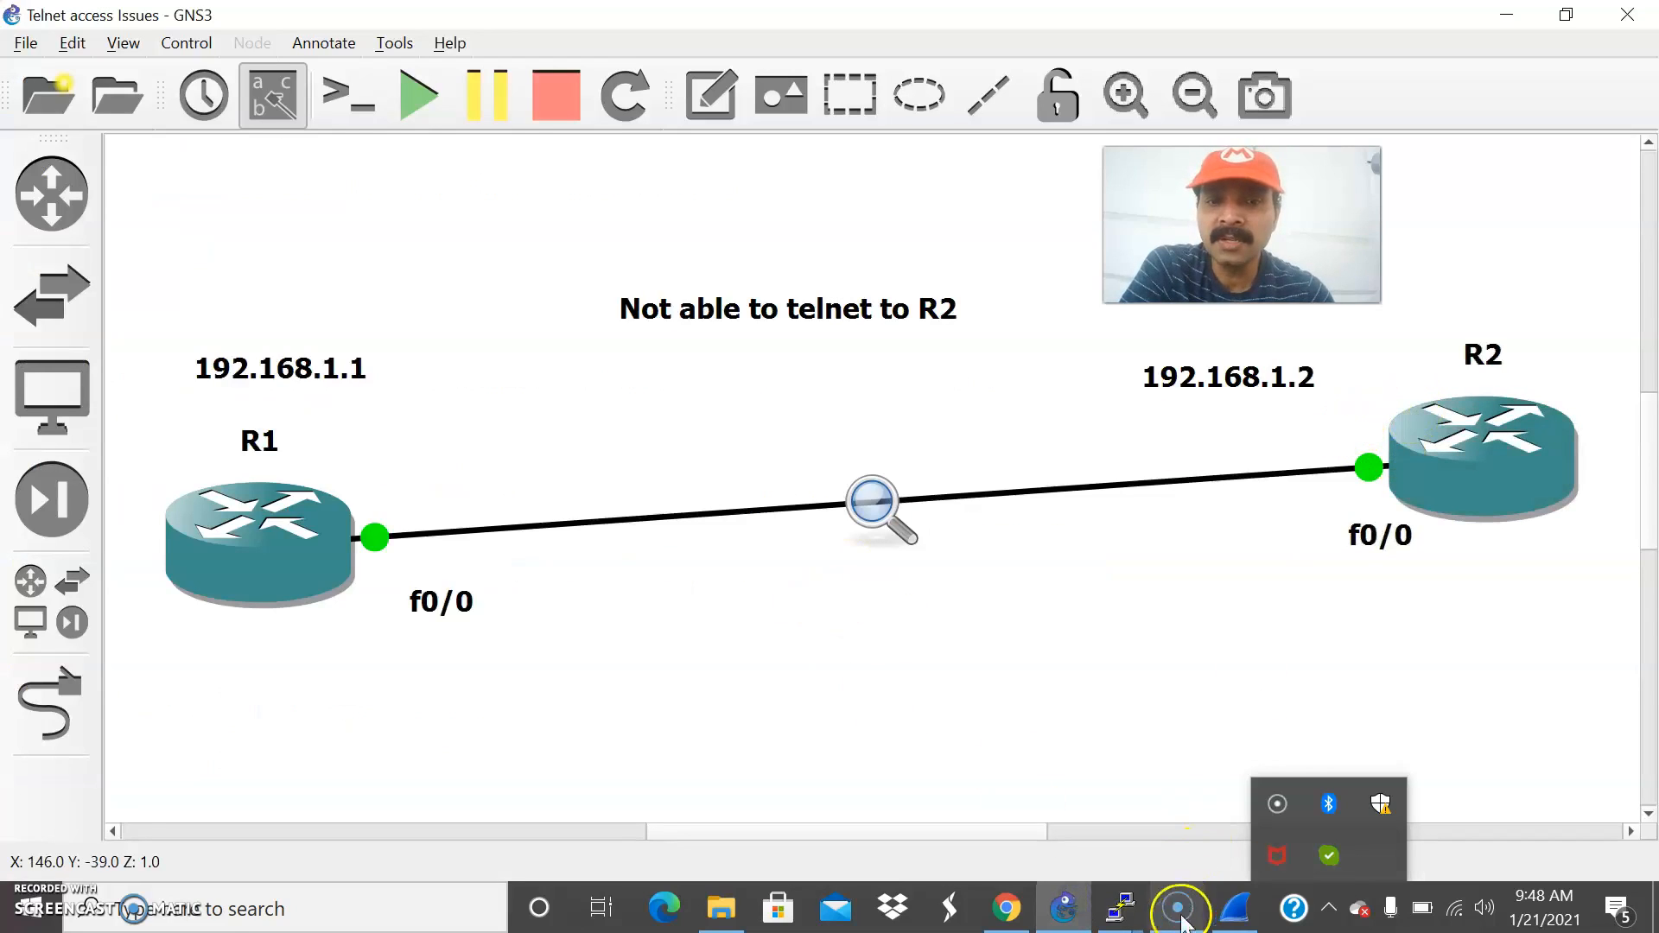
pyautogui.click(1116, 908)
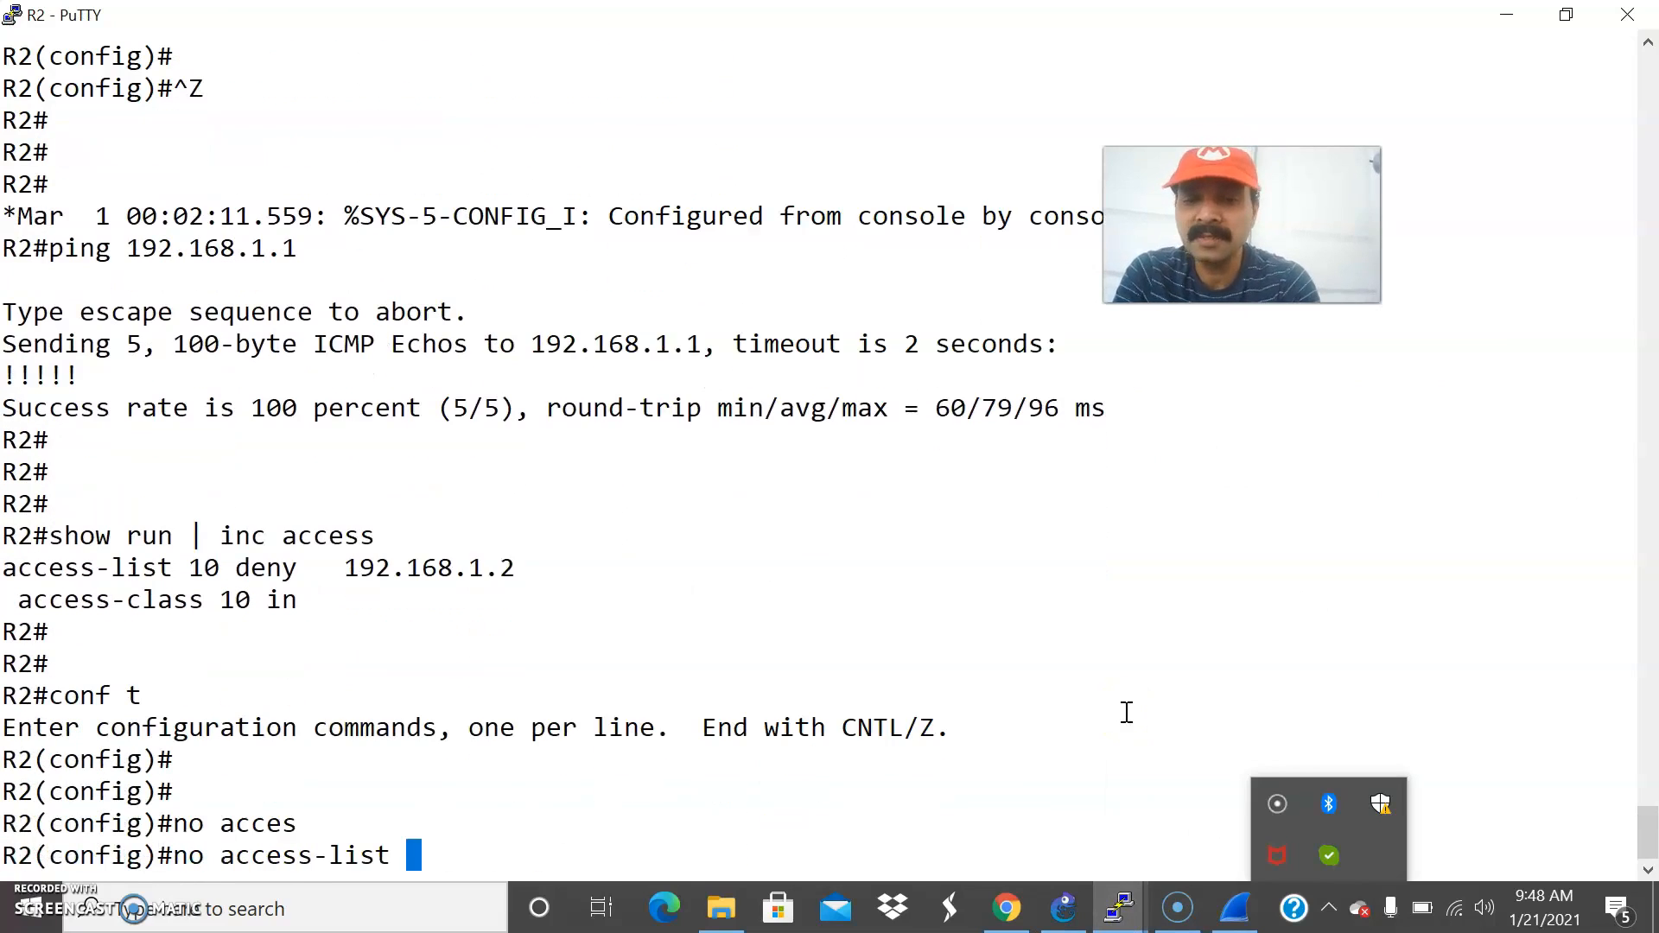
# Replace access-list 10 on R2 with 'permit 192.168.1.0 0.0.0.255' and exit config mode
pyautogui.write('10')
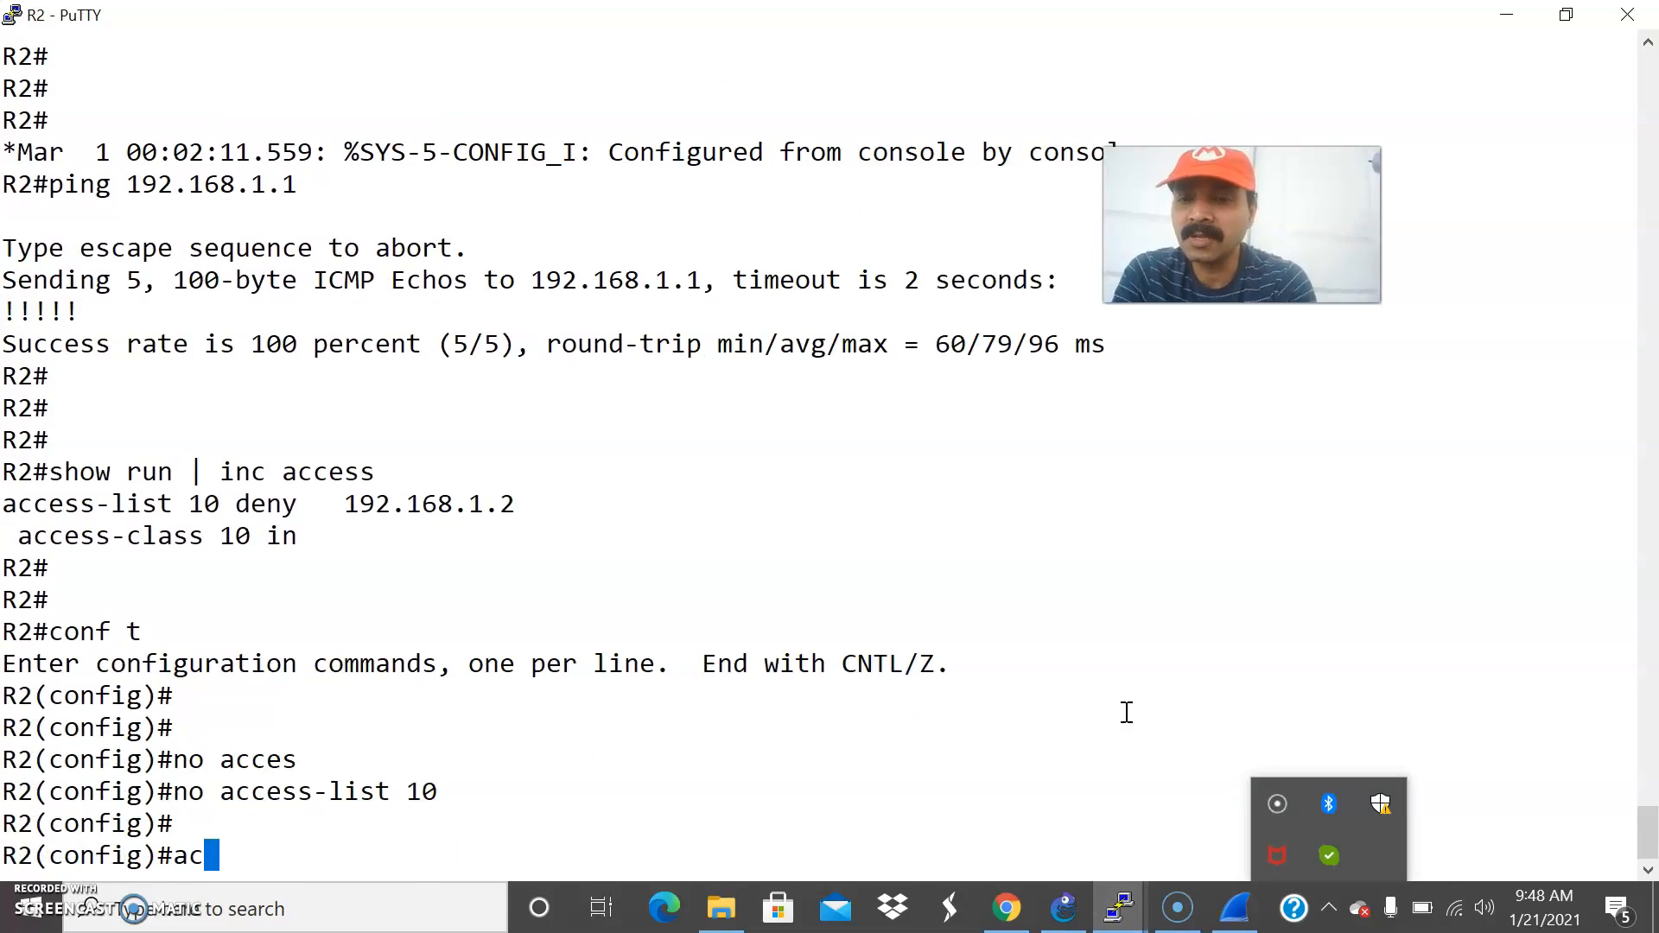
pyautogui.write('access-list 10 permit 192.168.')
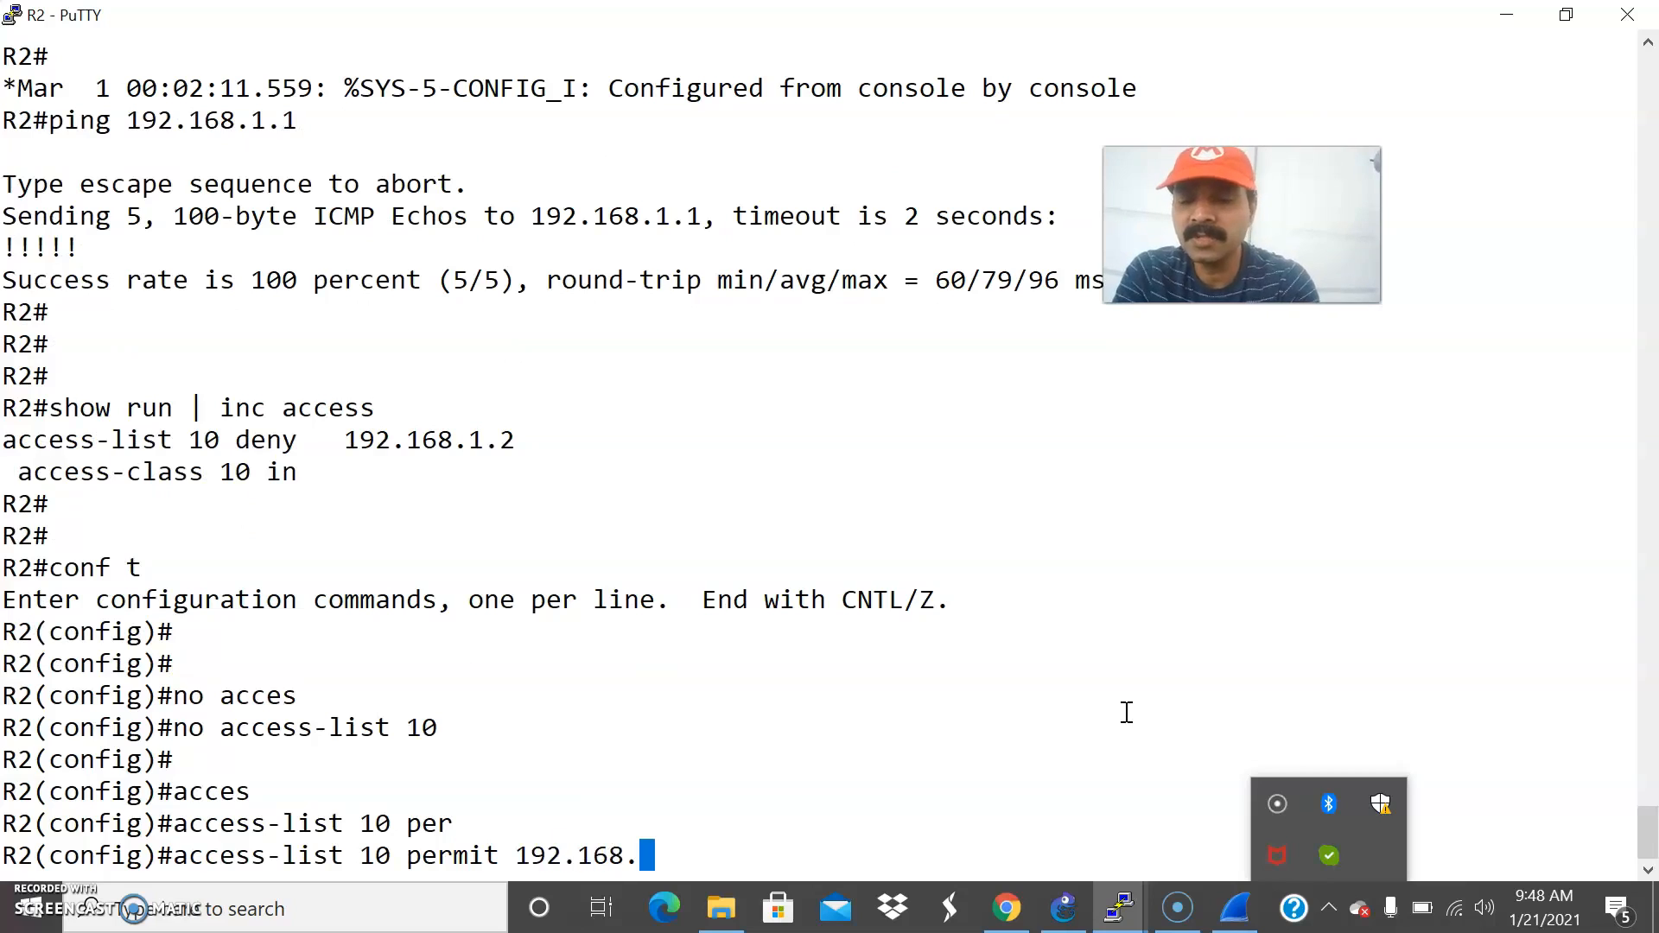
pyautogui.write('0')
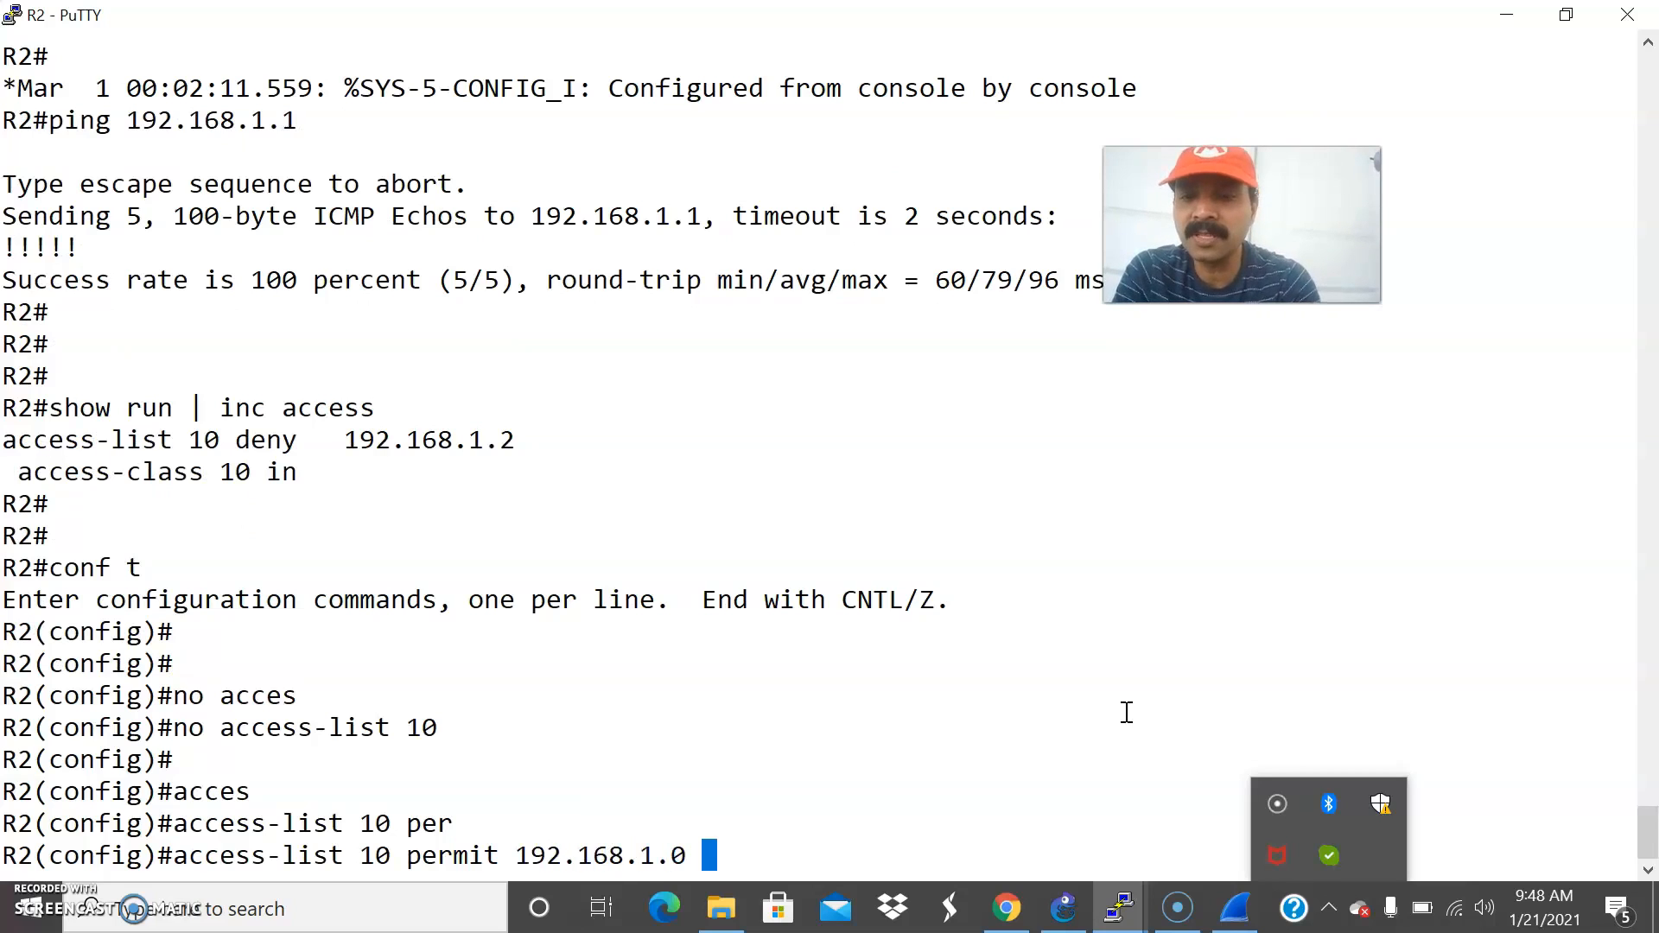
pyautogui.write('0.0.0.255')
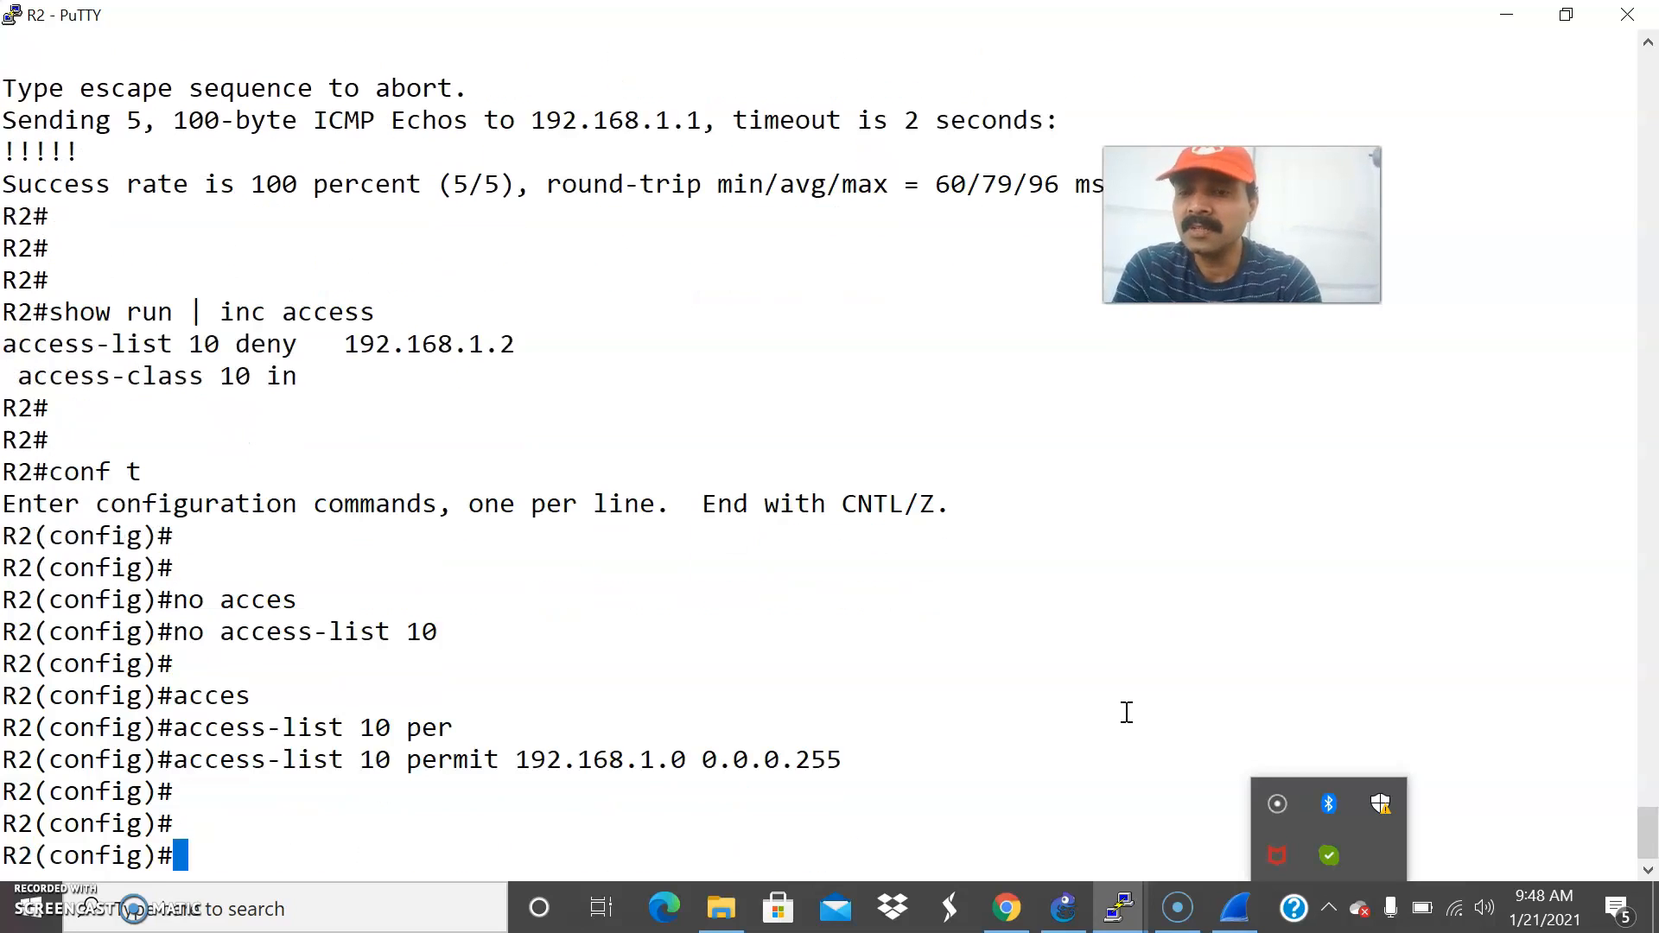
pyautogui.press('ctrl+z')
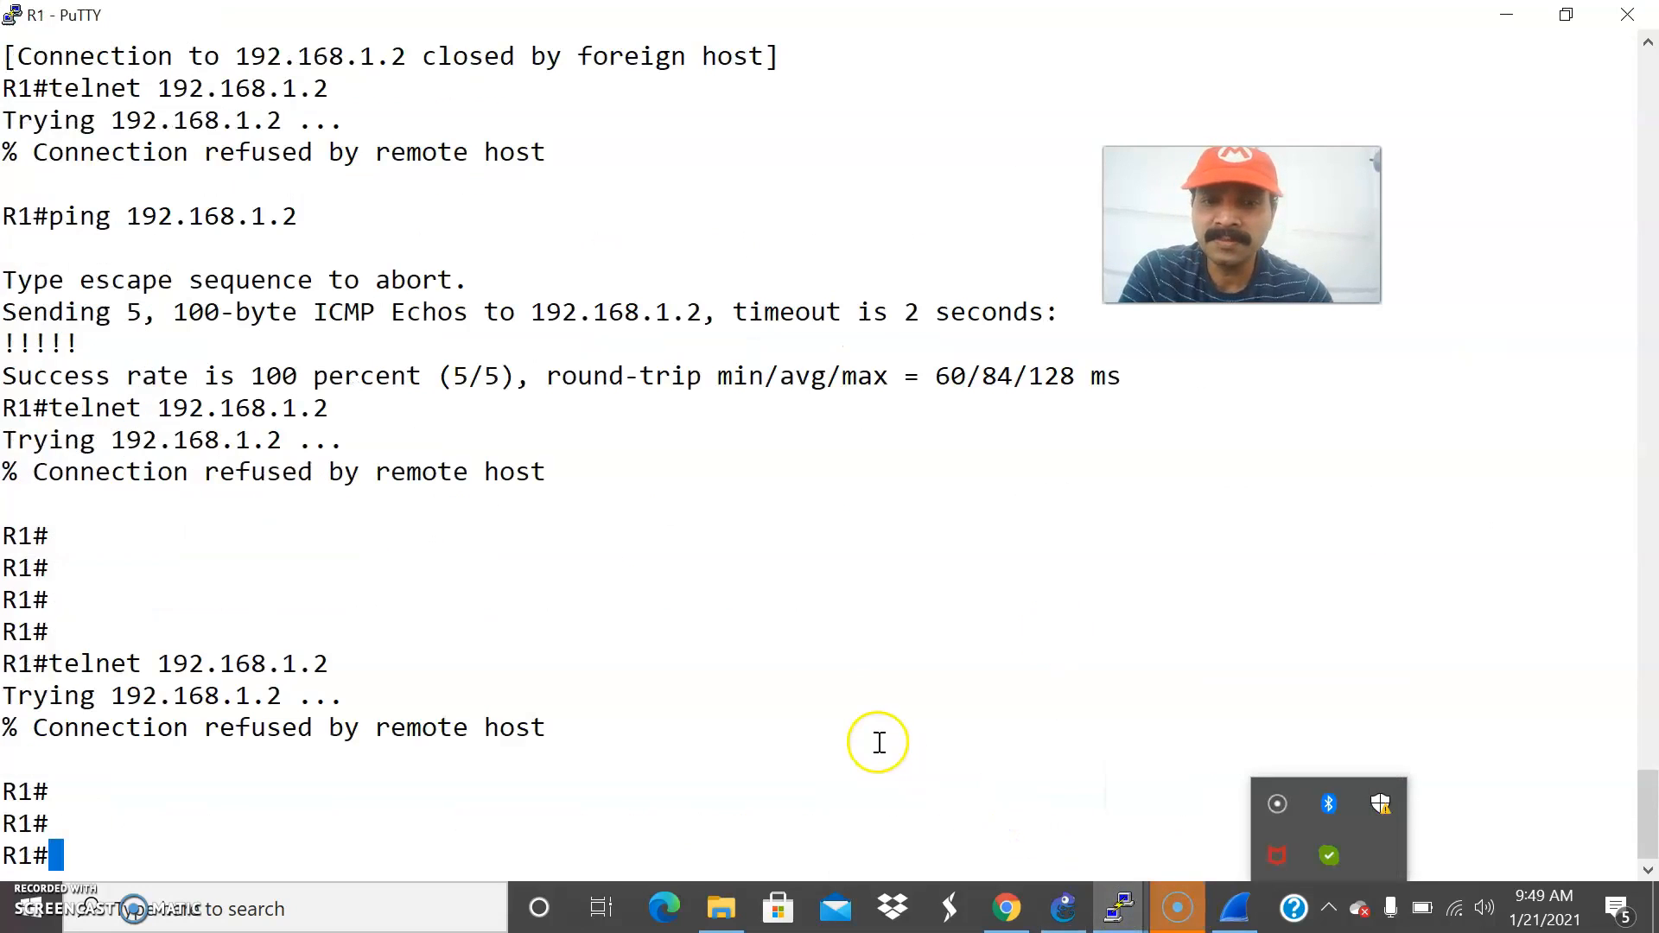
pyautogui.moveTo(549, 793)
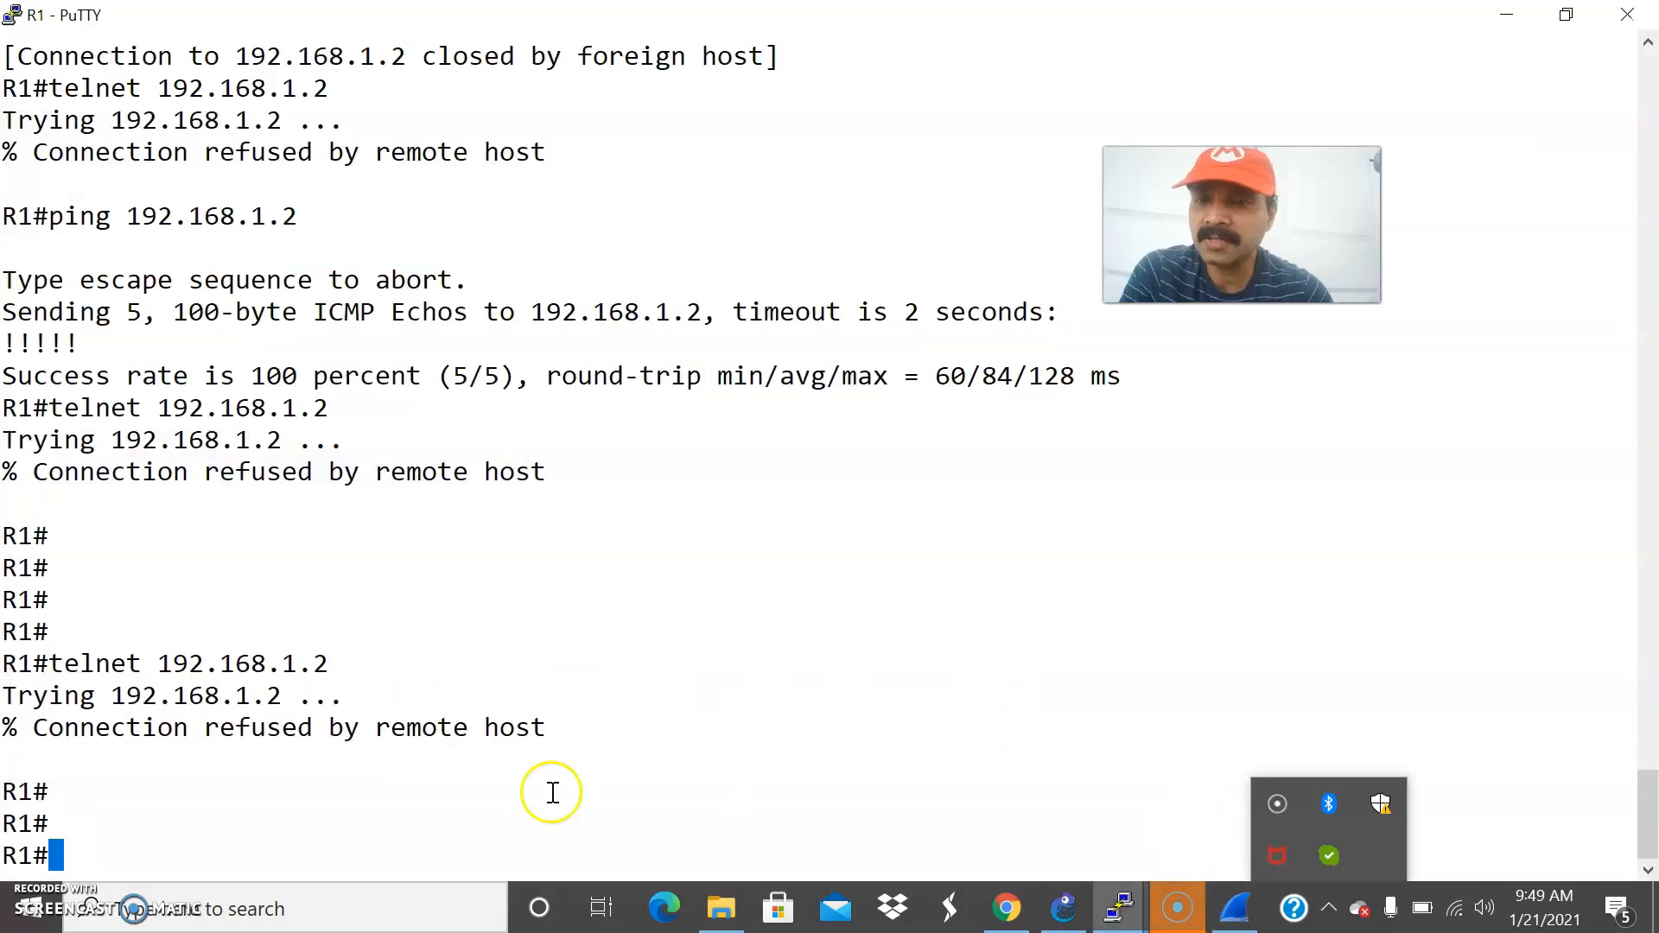
# Telnet from R1 to 192.168.1.2, log in as selva, enter privileged mode, then exit back to R1
pyautogui.write('telnet 192.168.1.2')
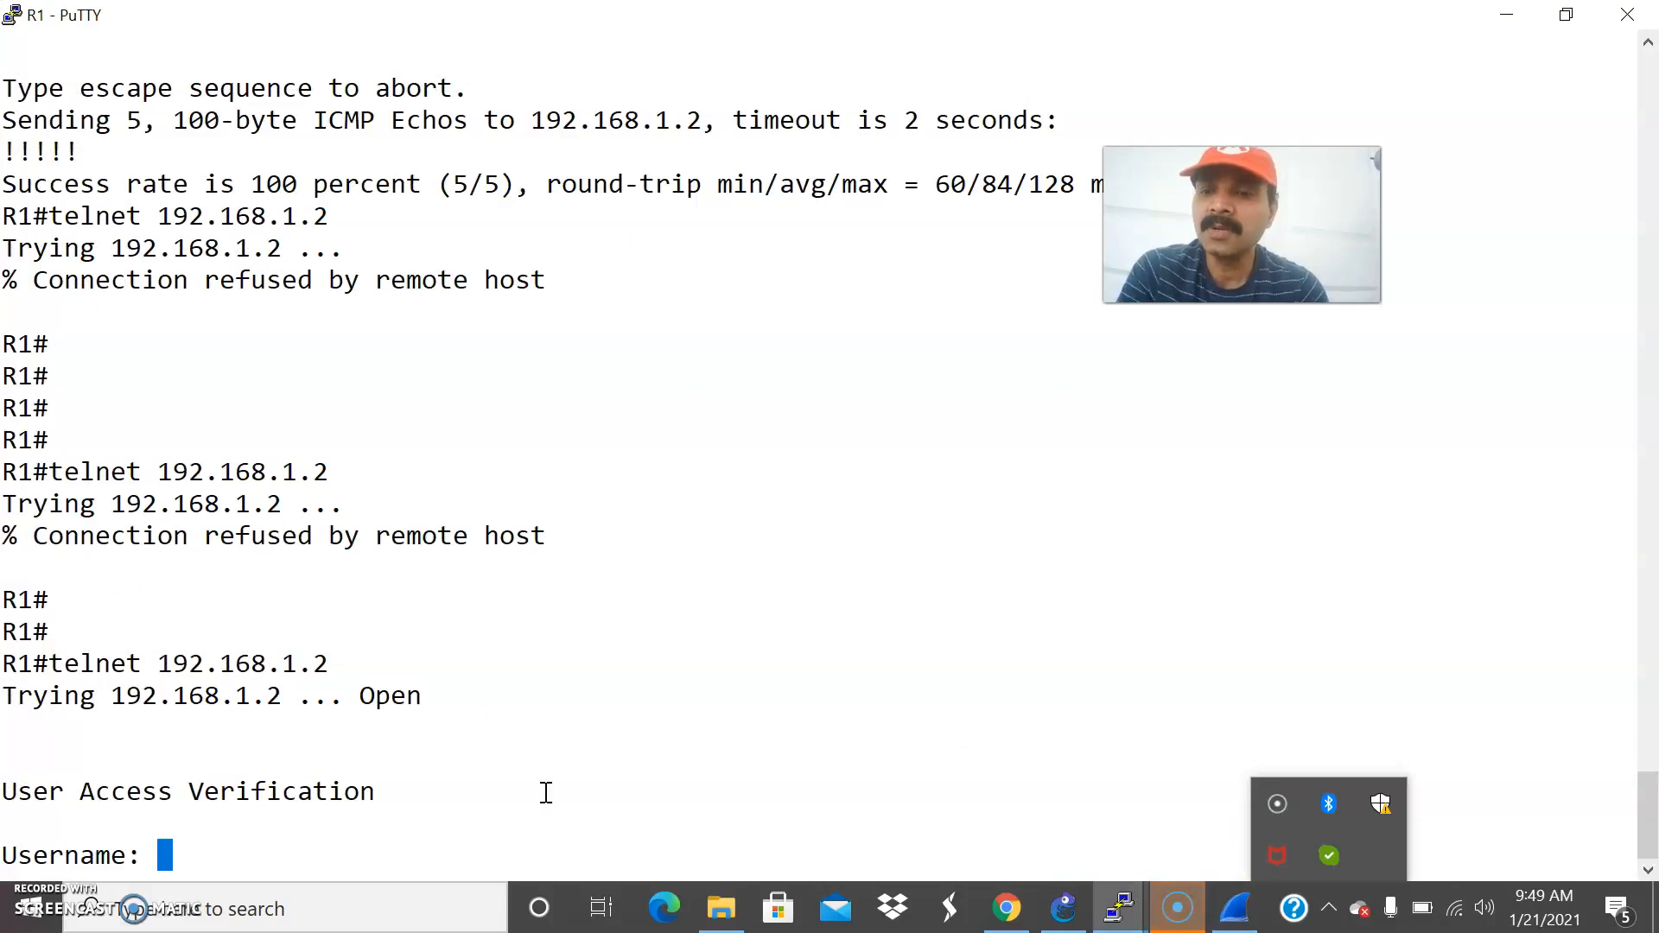
pyautogui.write('selva')
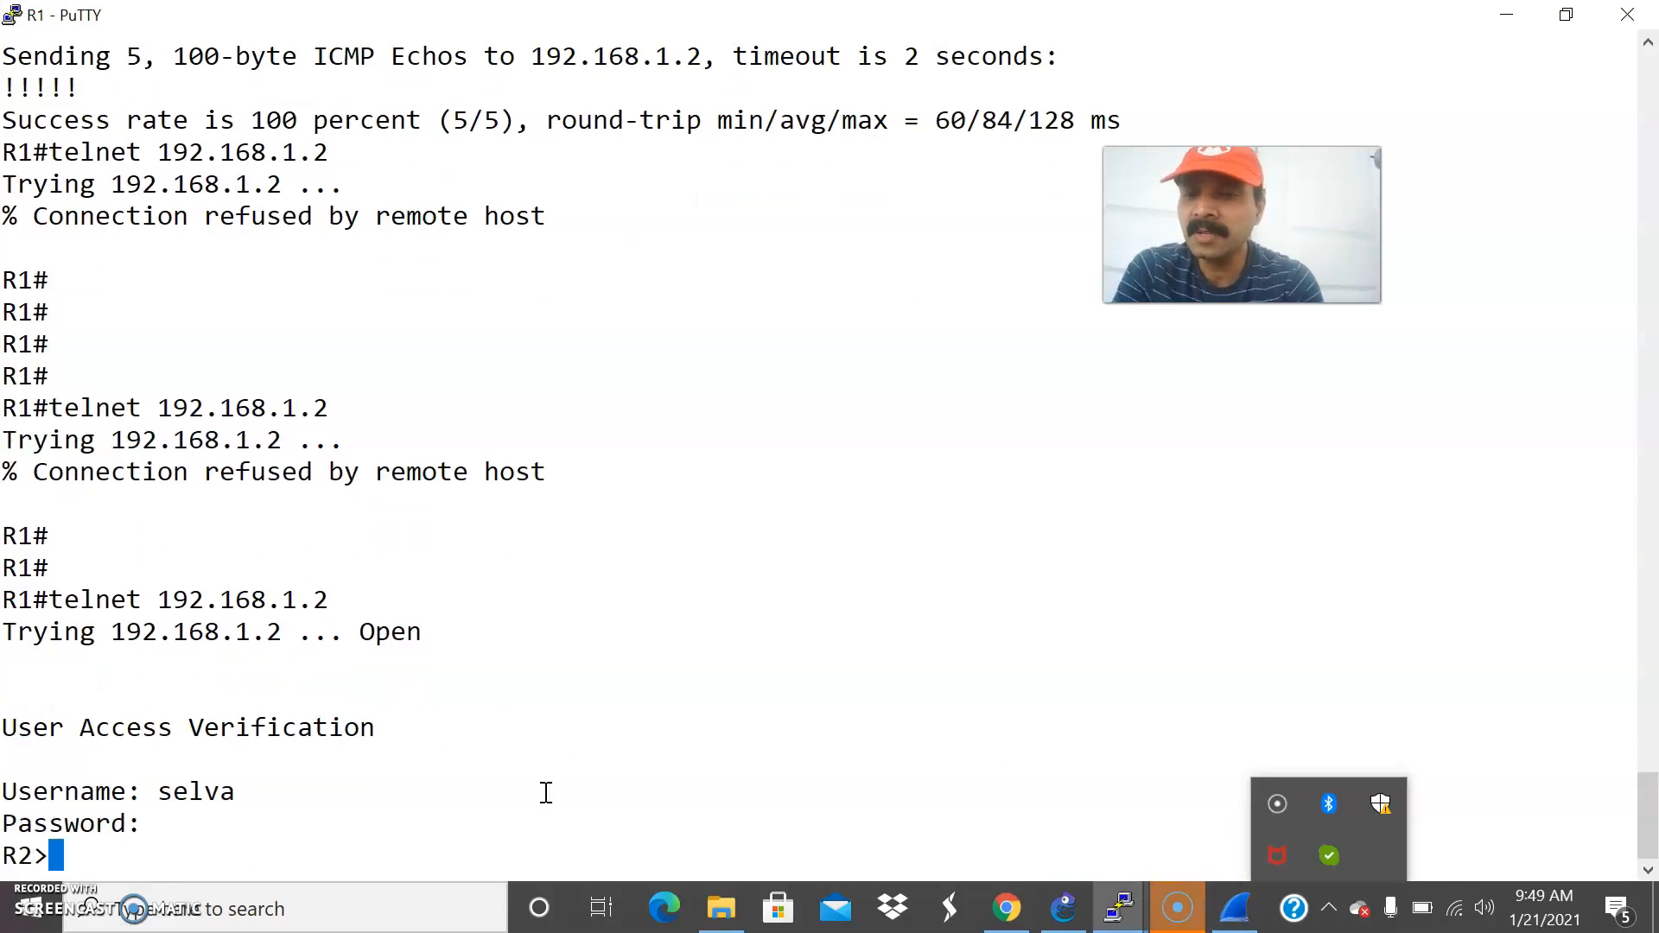
pyautogui.write('en')
pyautogui.write('e')
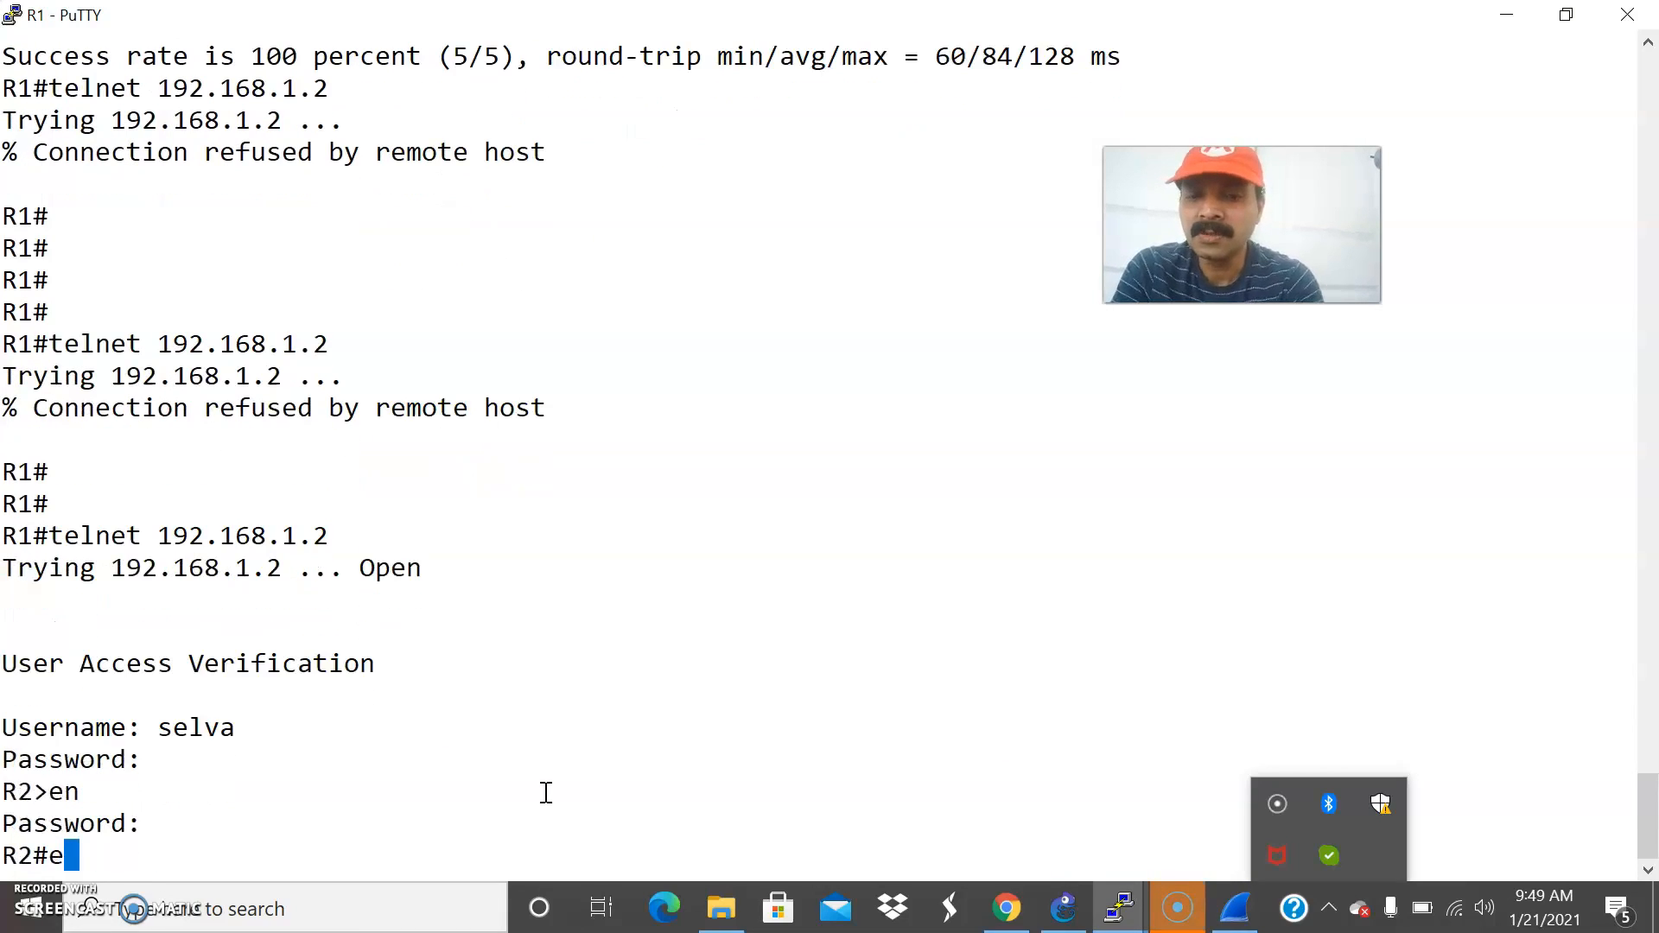
pyautogui.write('xit')
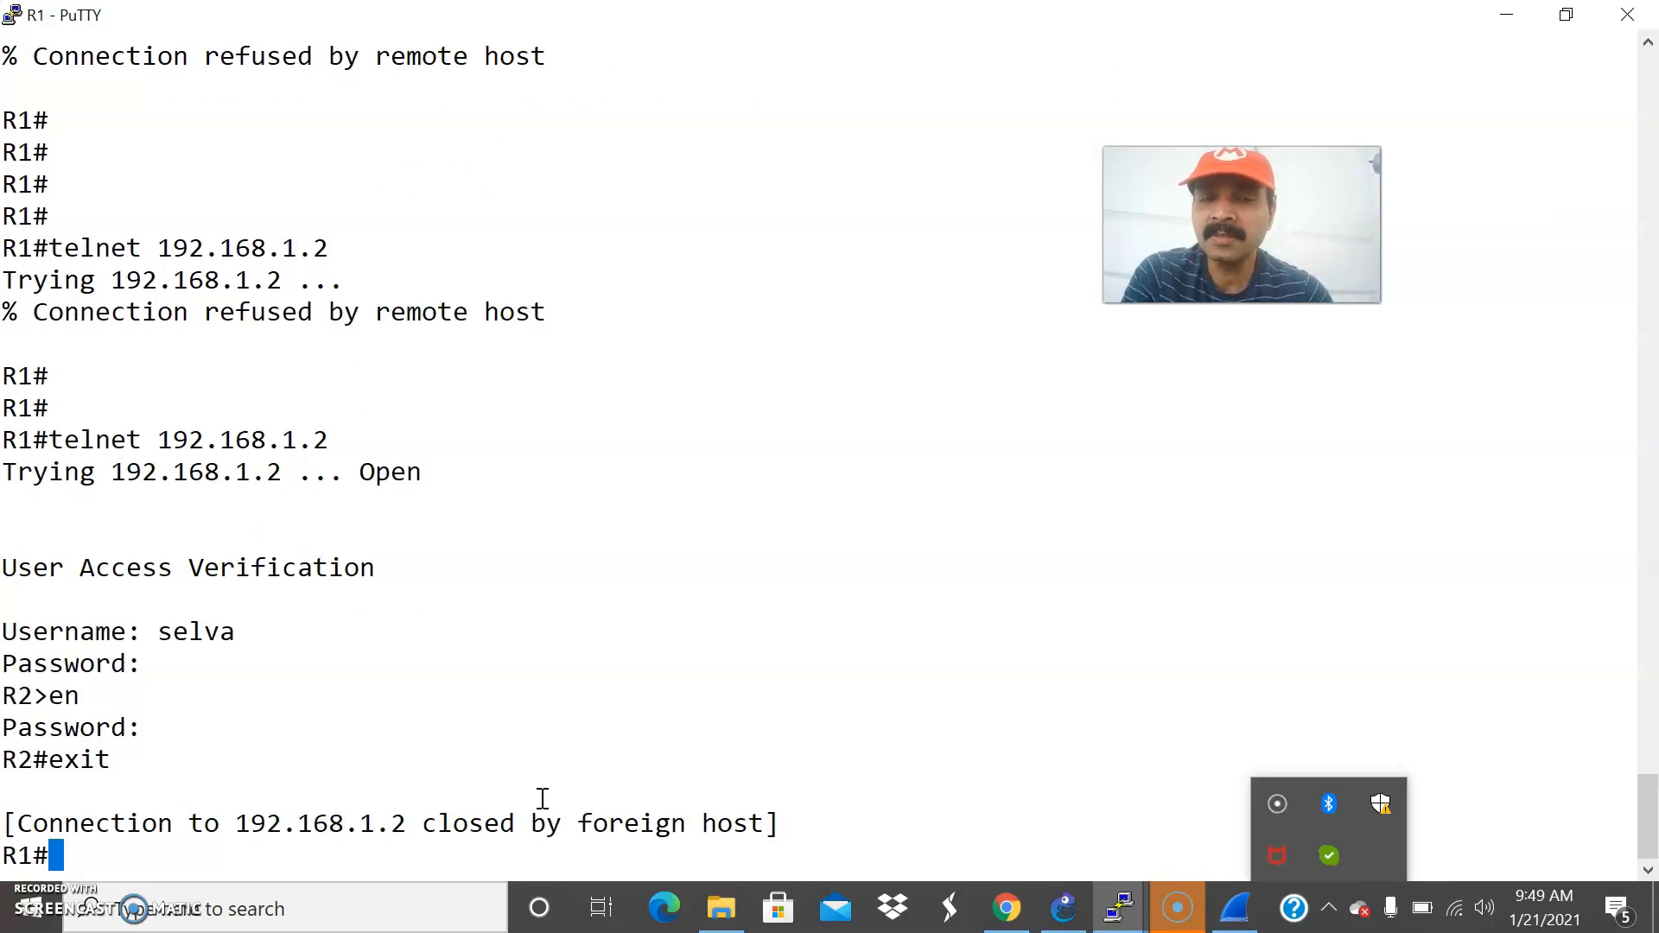
pyautogui.moveTo(694, 615)
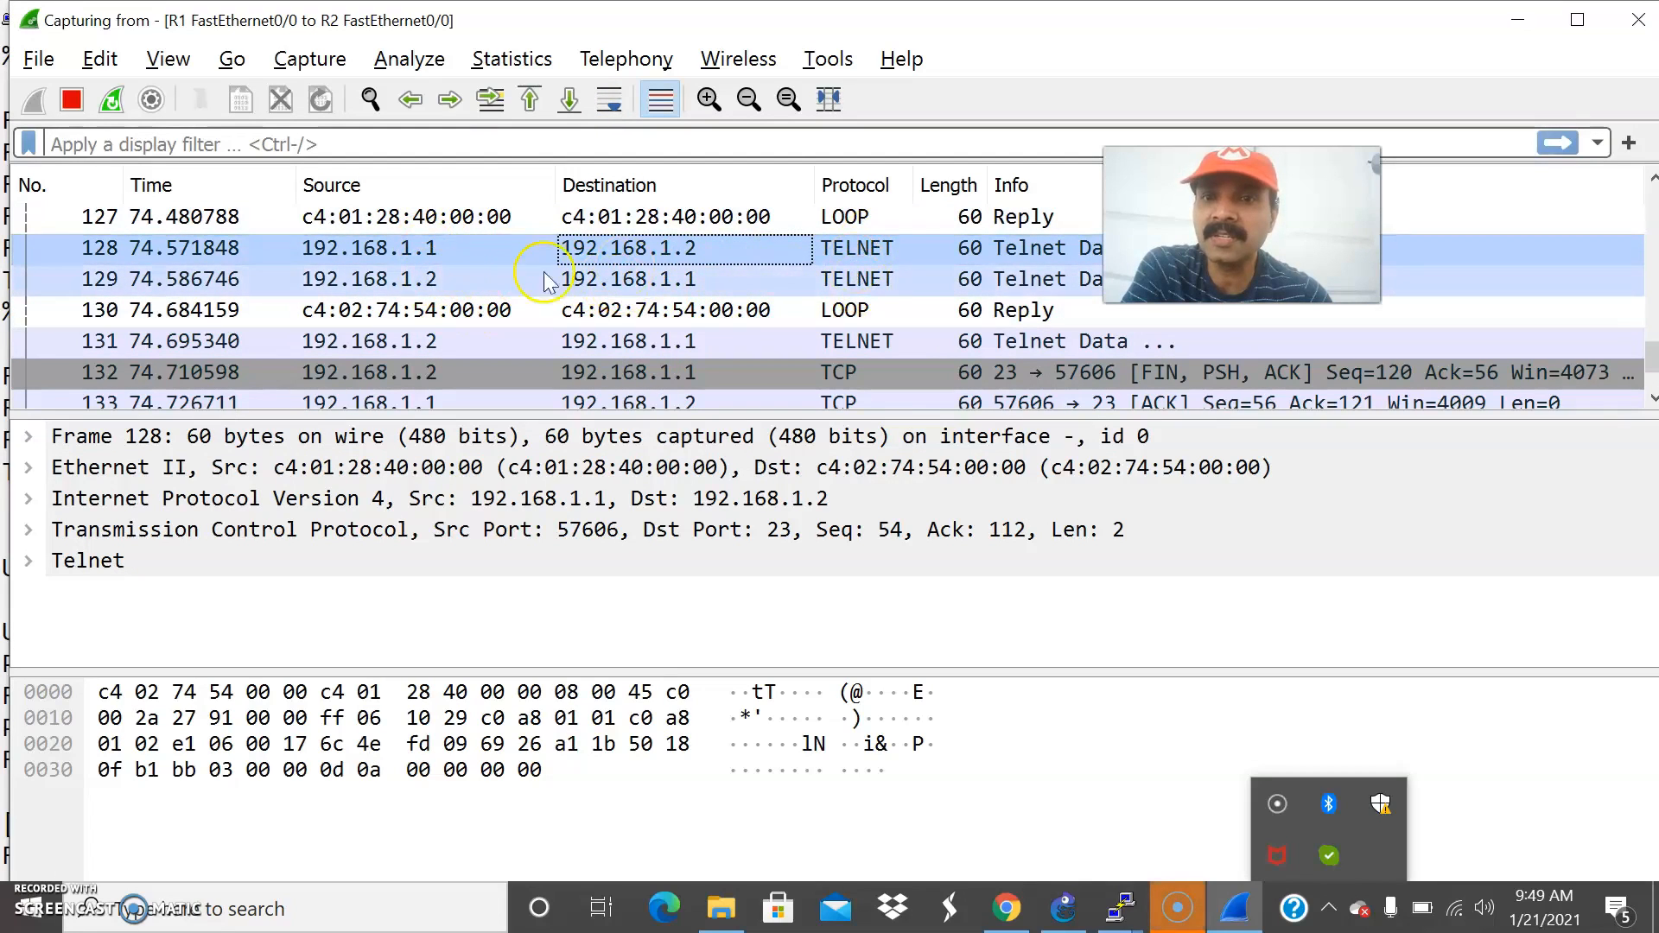
pyautogui.moveTo(423, 247)
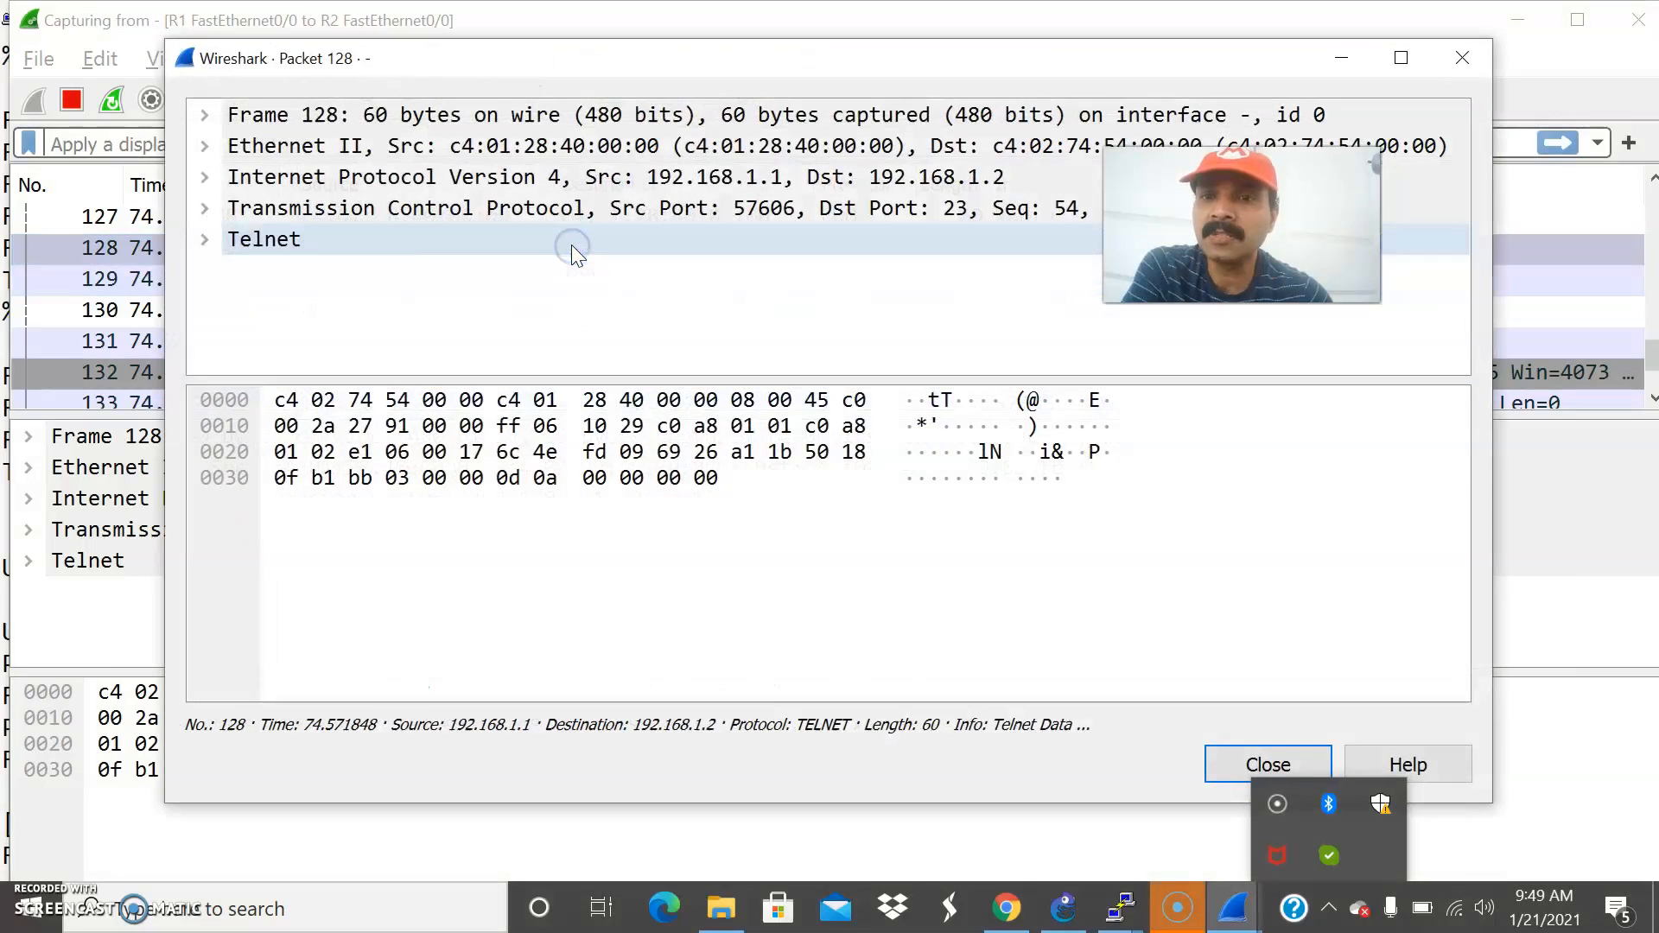
# Expand packet 128's TCP details (source port 57606, destination port 23) and close its window
pyautogui.click(204, 209)
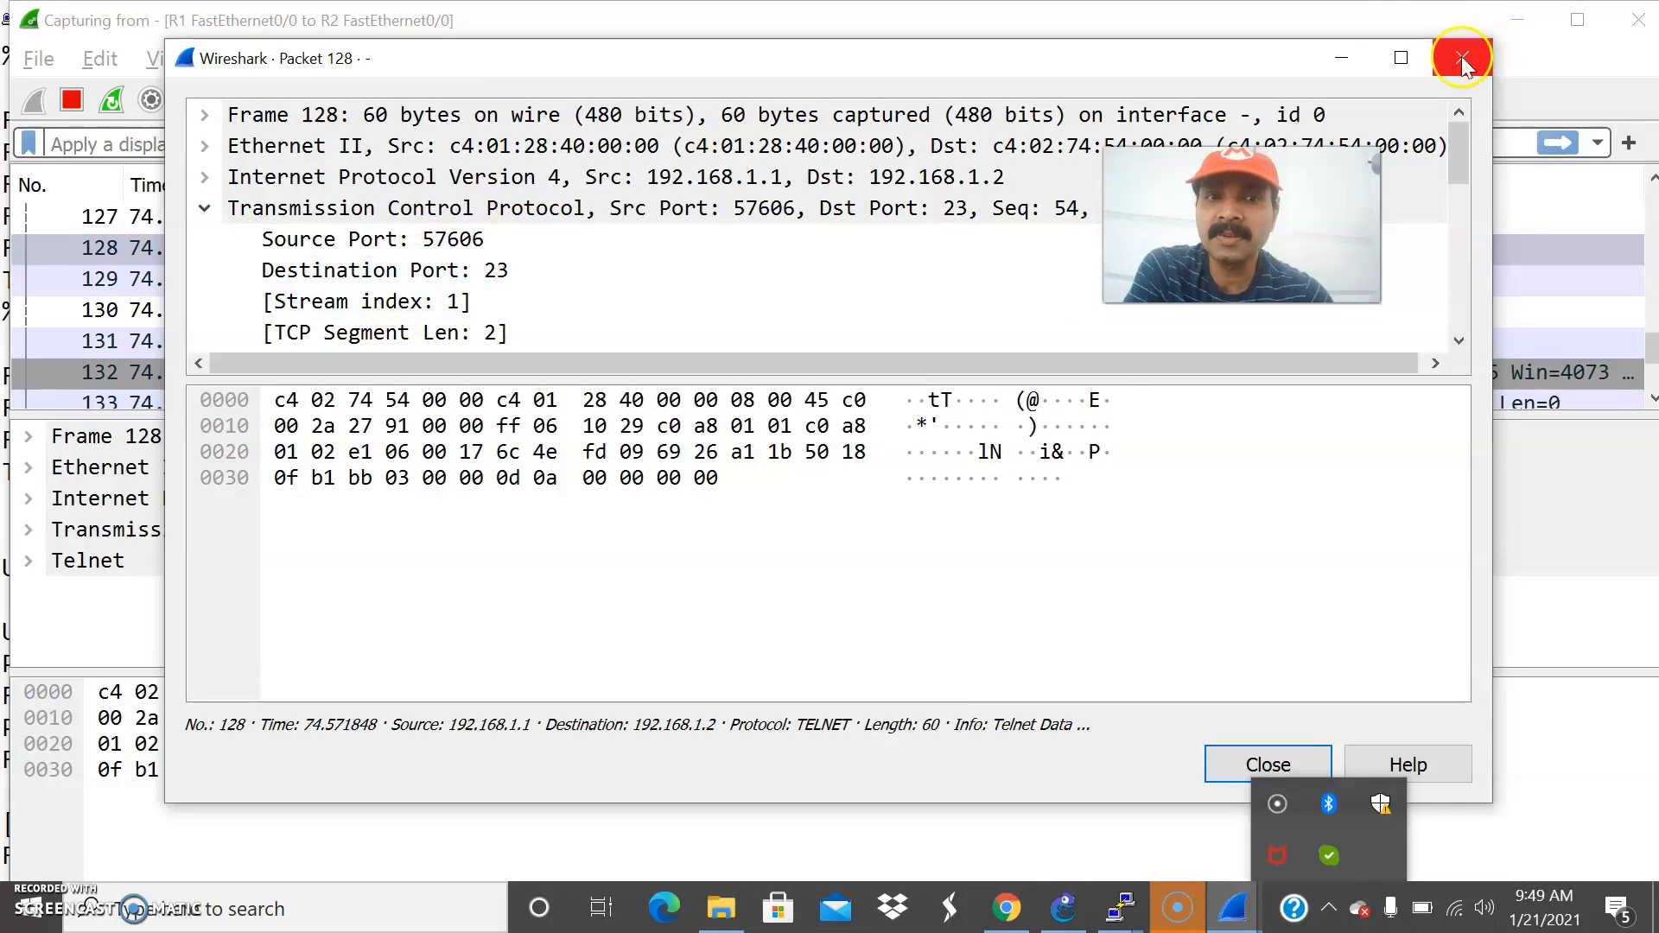
pyautogui.click(1464, 58)
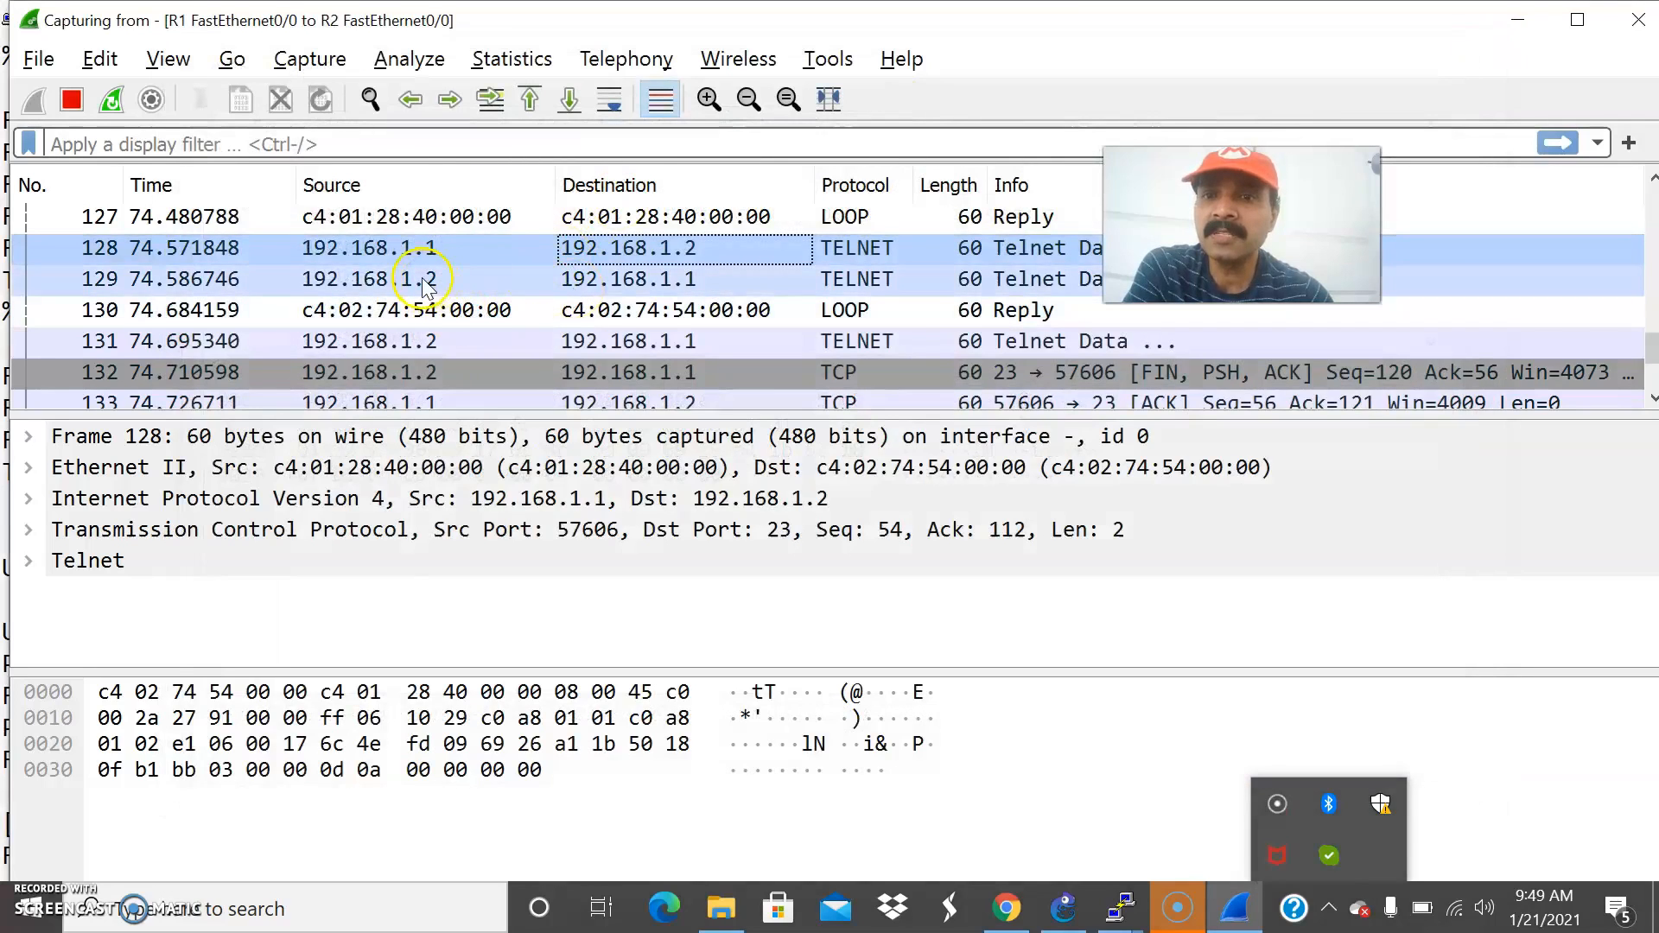
# Inspect packet 129's TCP reply (source port 23, destination port 57606) in its own window and close it
pyautogui.doubleClick(424, 278)
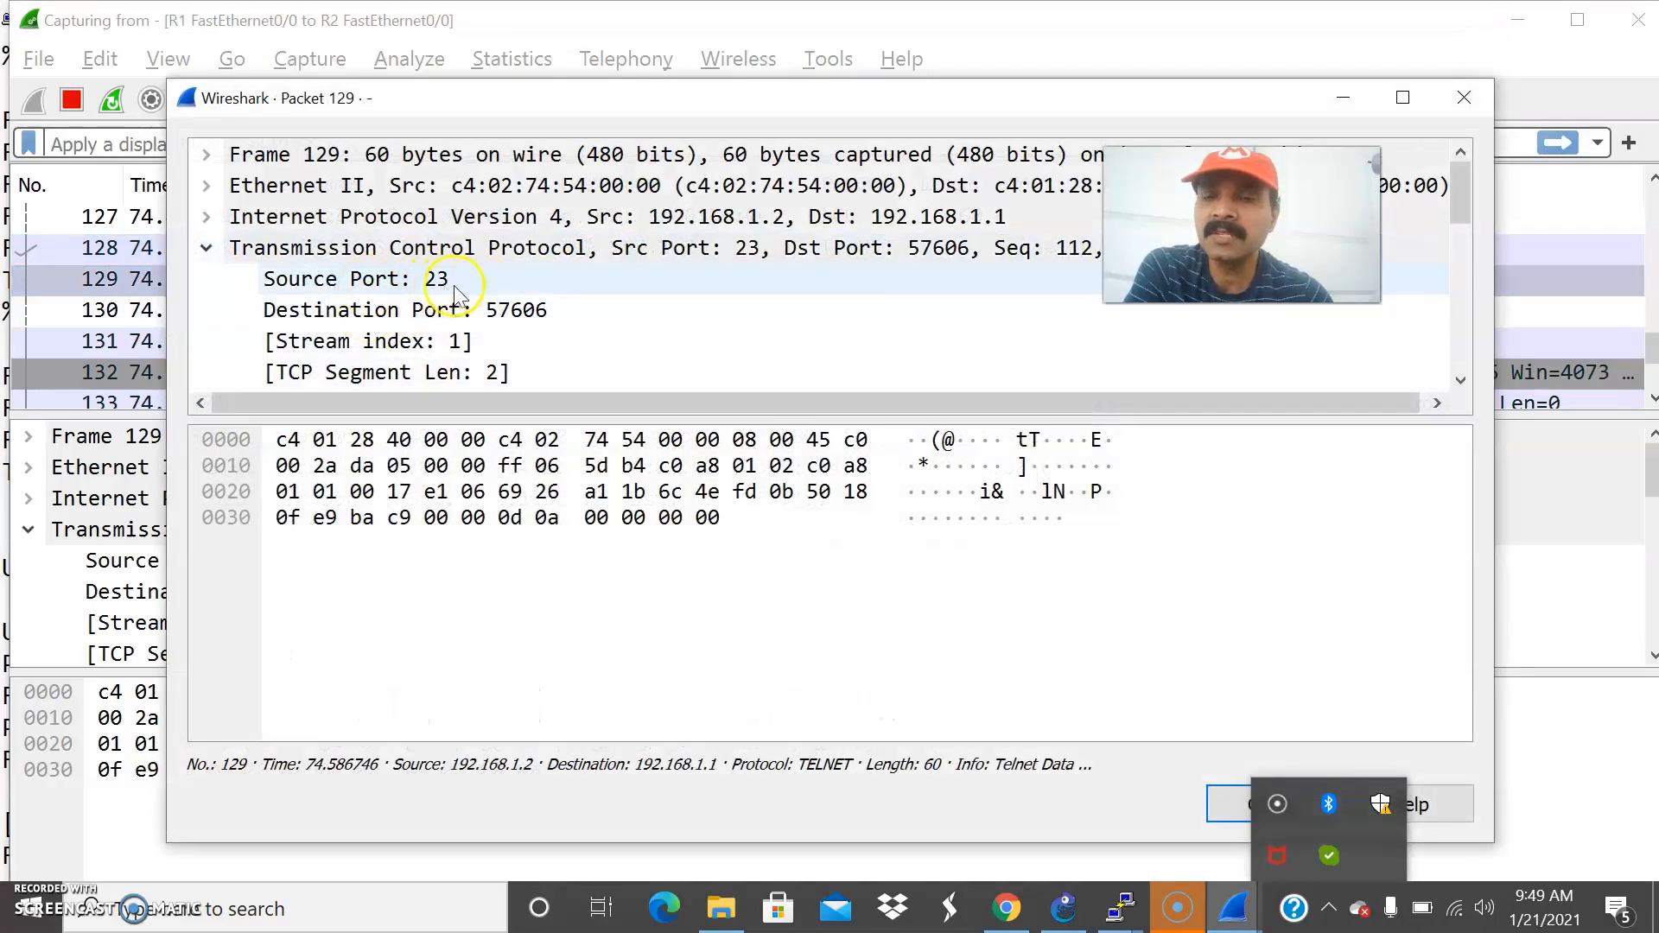
pyautogui.click(529, 309)
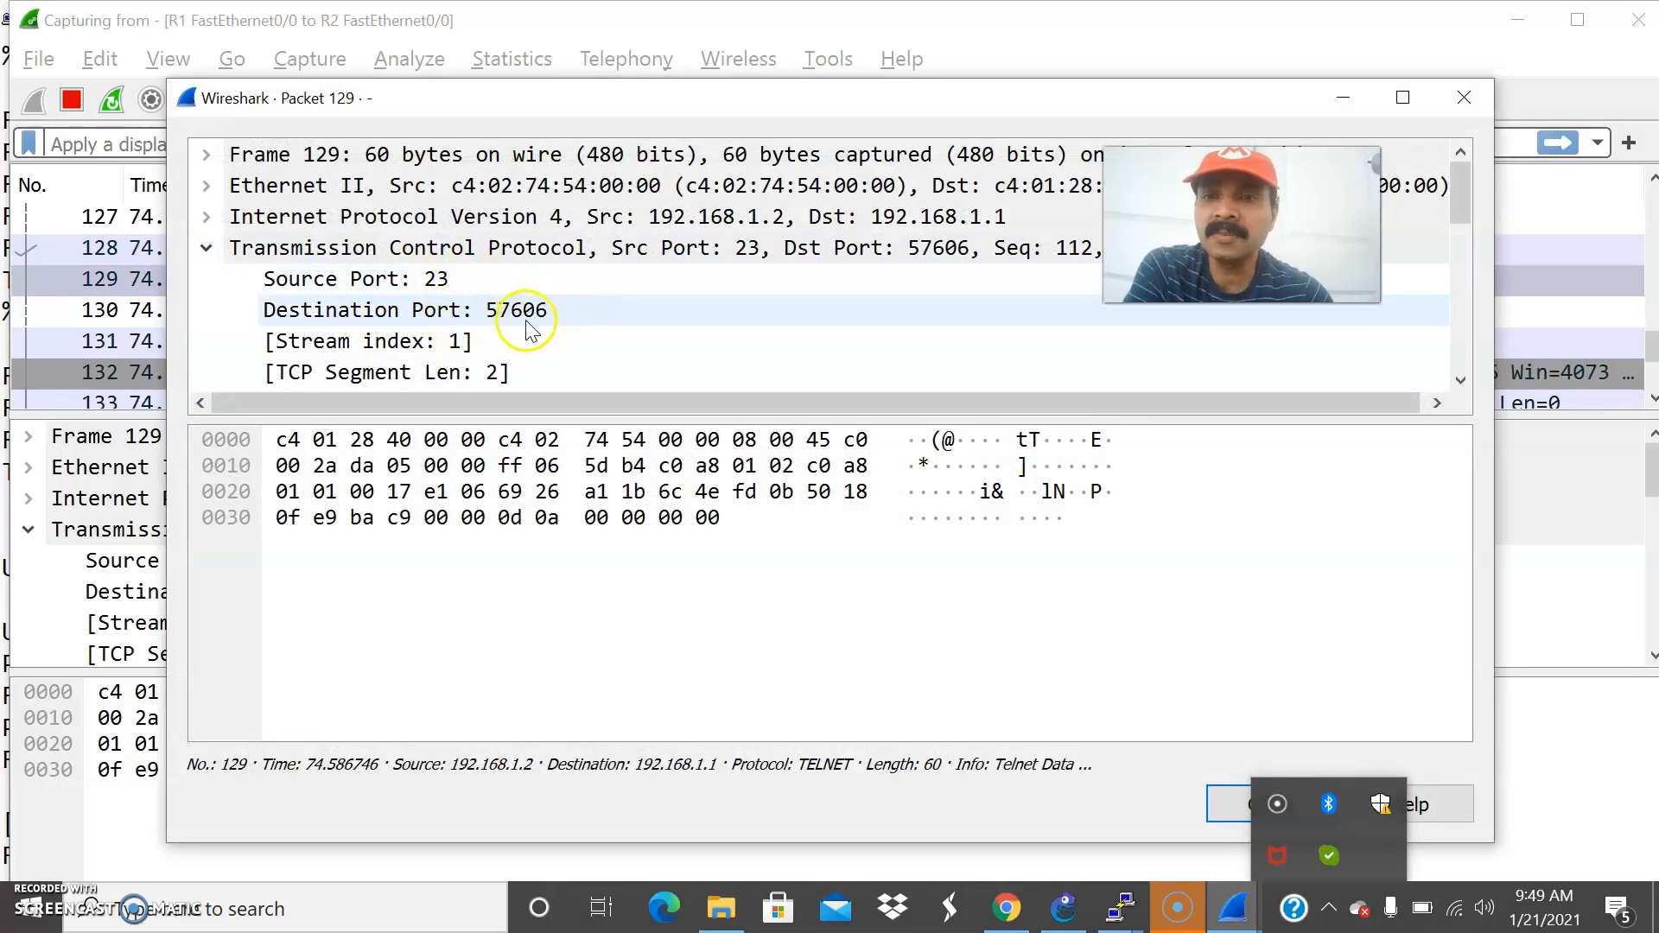
pyautogui.moveTo(508, 323)
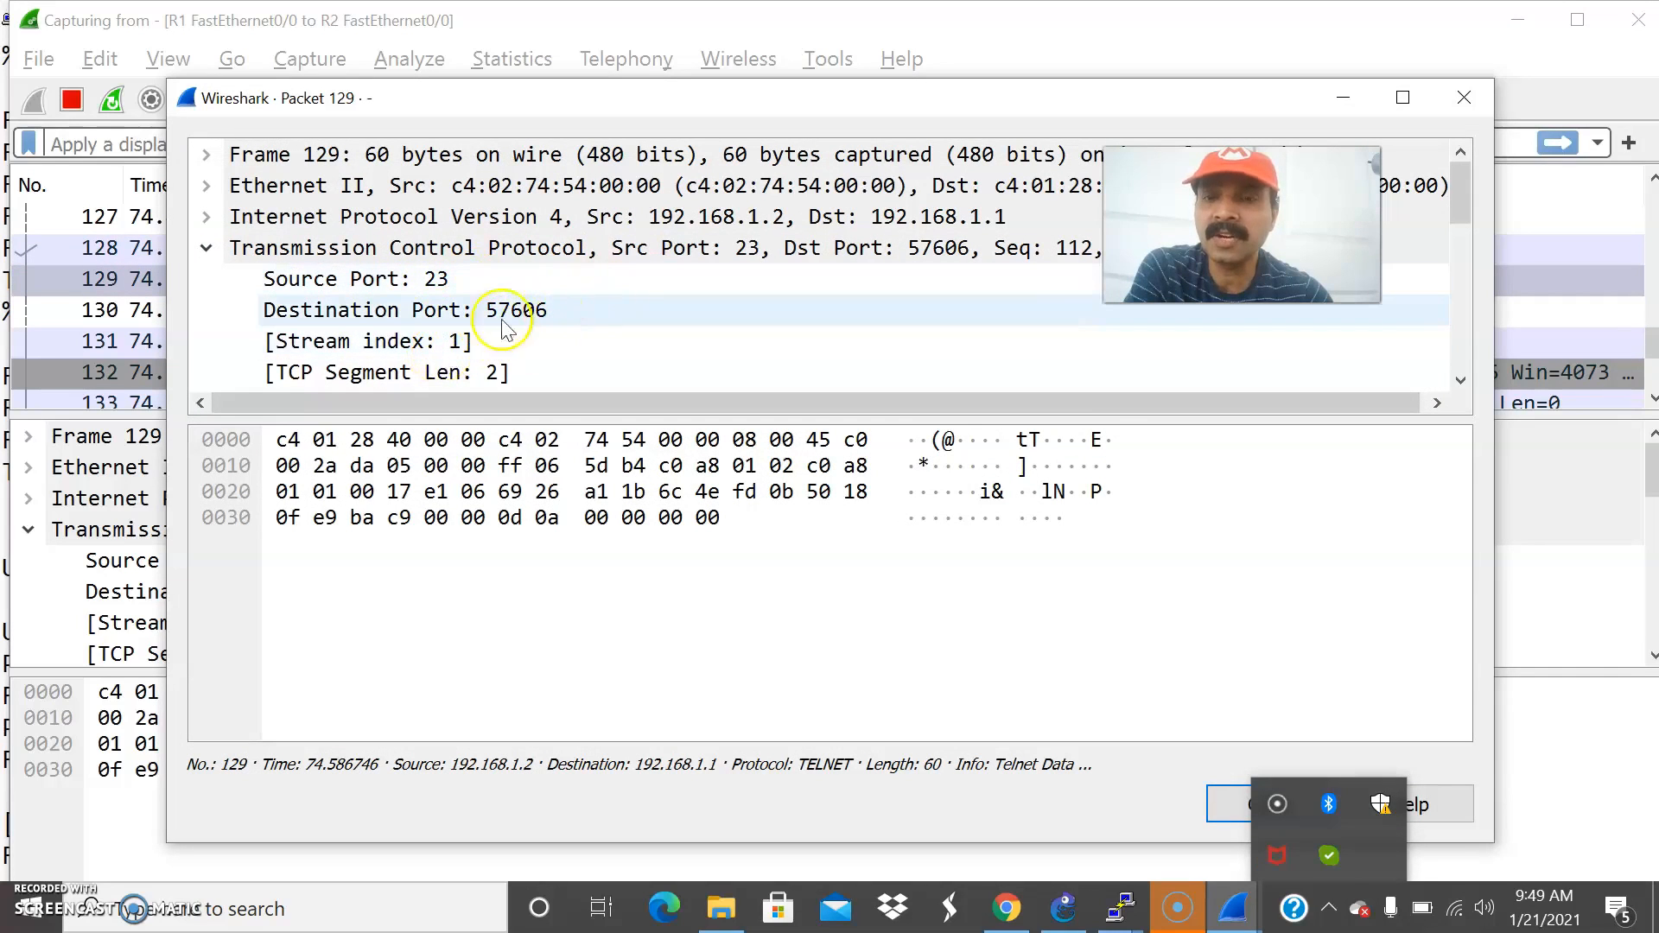
pyautogui.click(1464, 96)
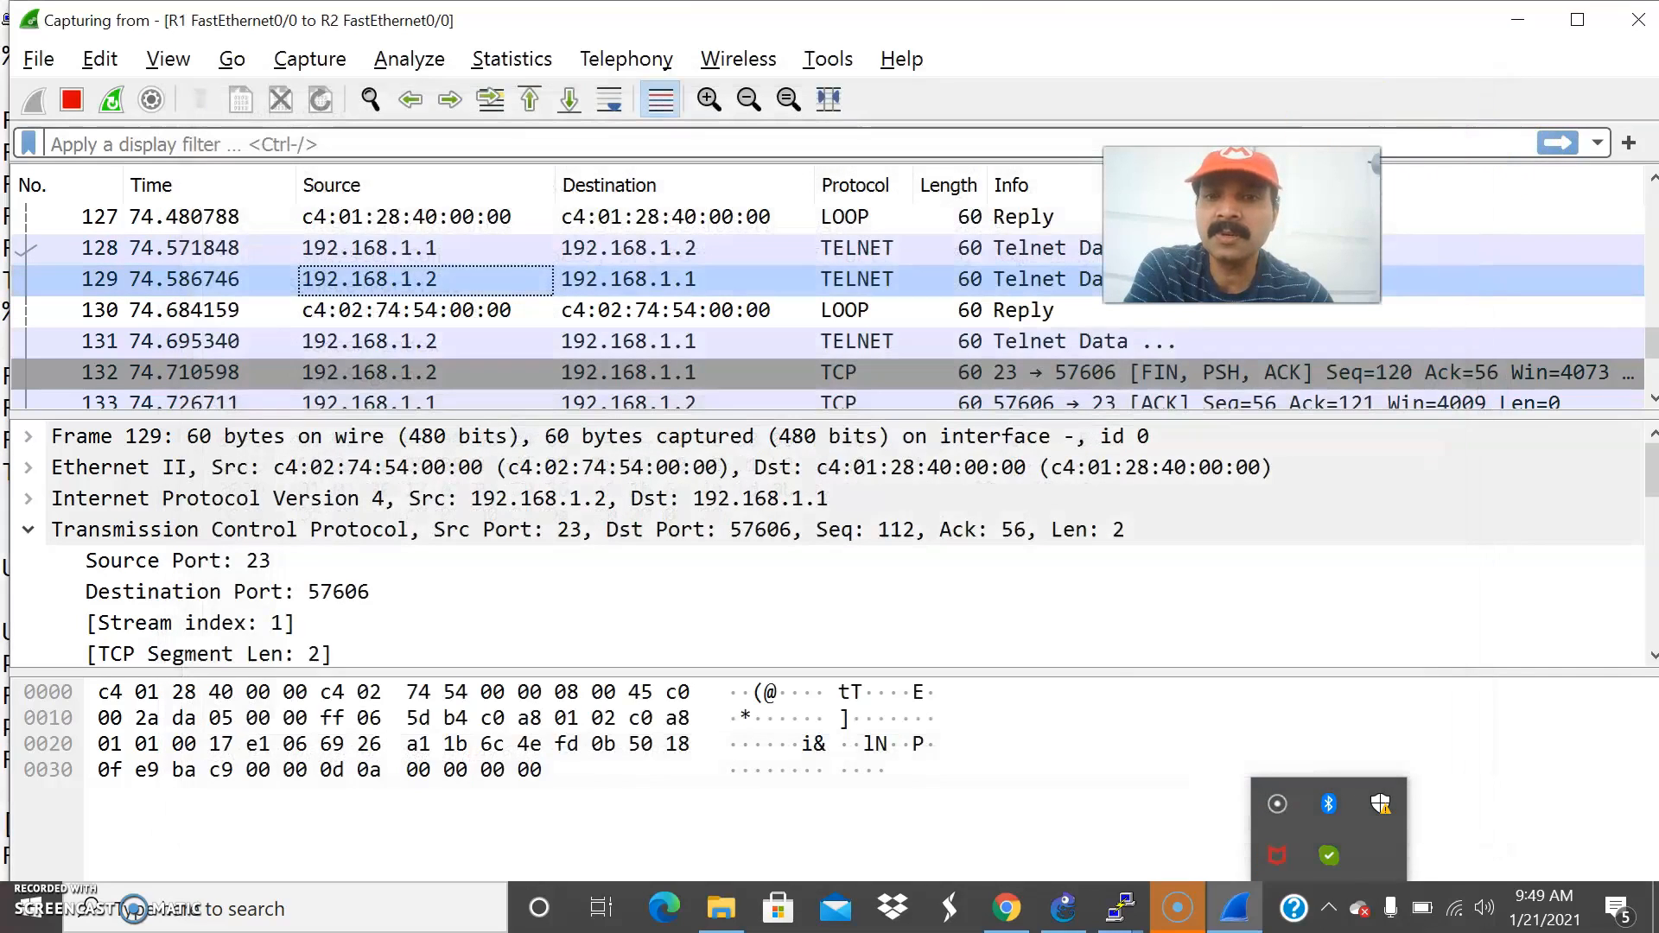